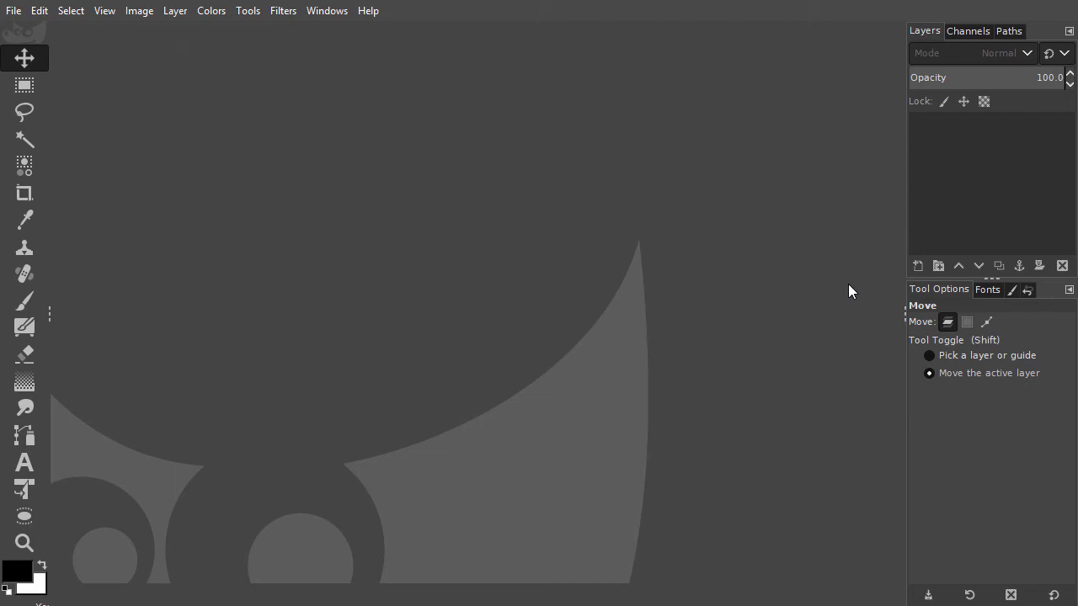
mouse_move(851, 289)
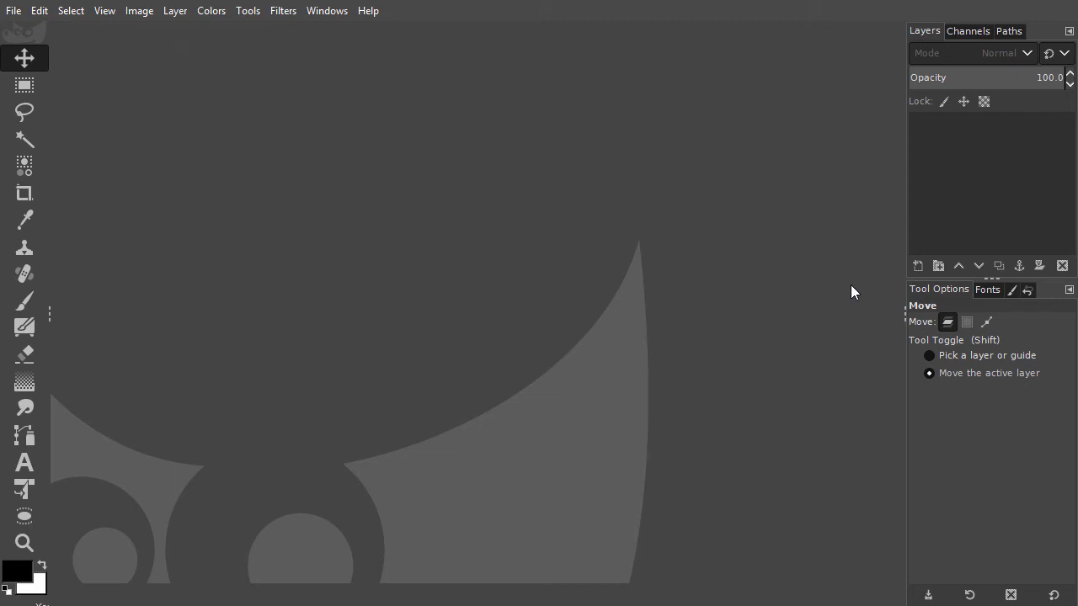
mouse_move(1036, 295)
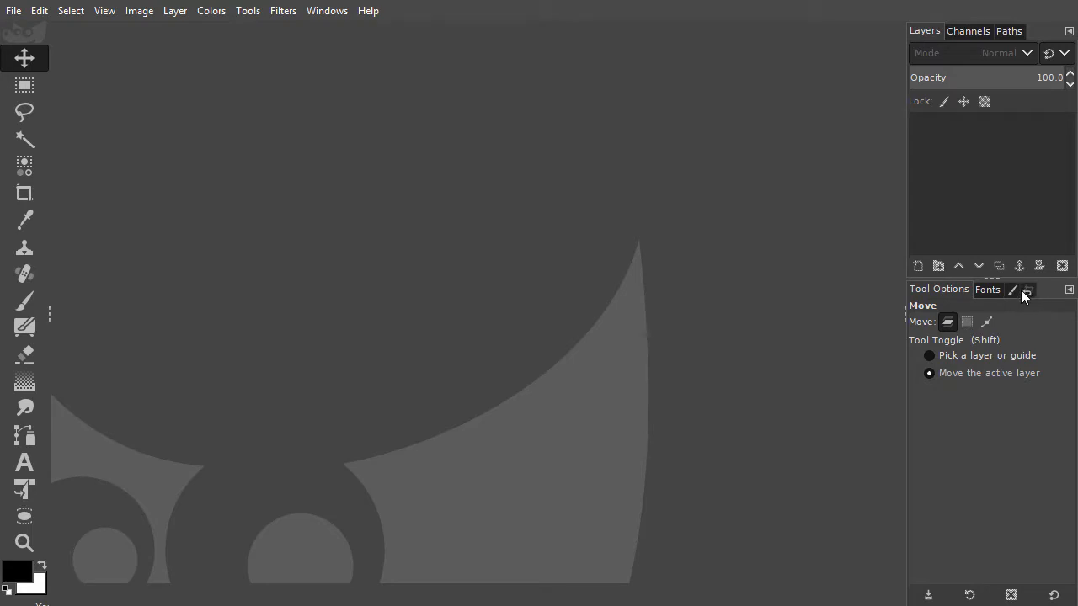
mouse_move(1028, 289)
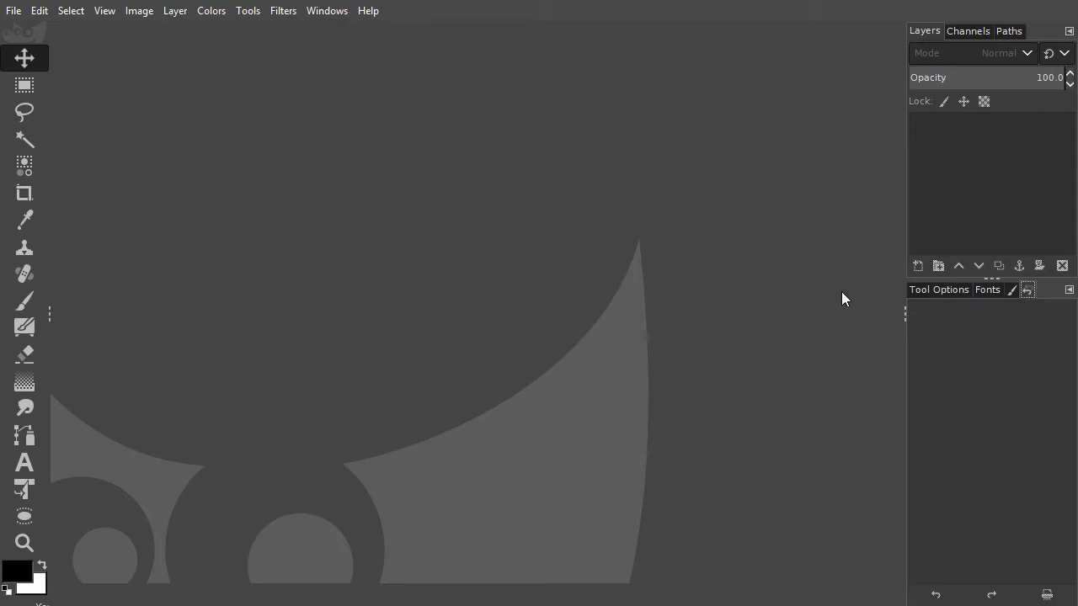
mouse_move(32, 40)
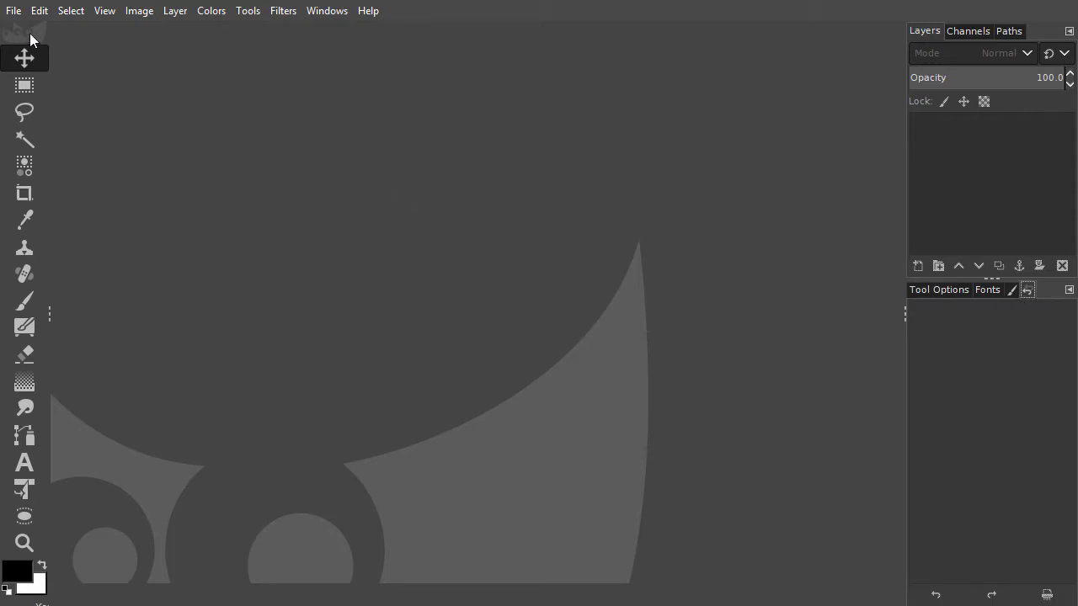
- Start a new image and set its width and height to 500 pixels
click(14, 10)
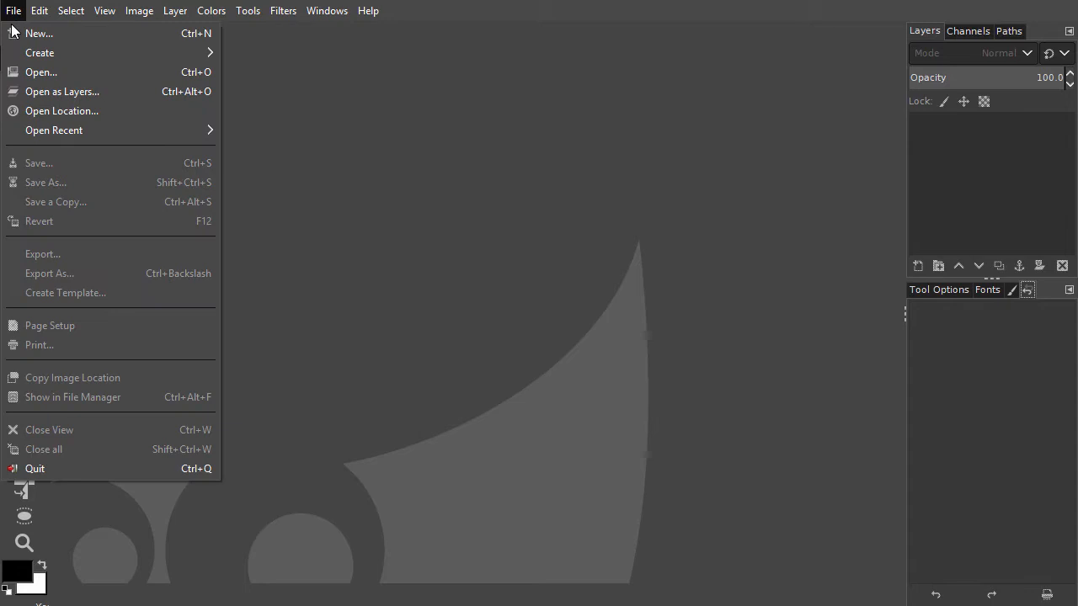
click(39, 34)
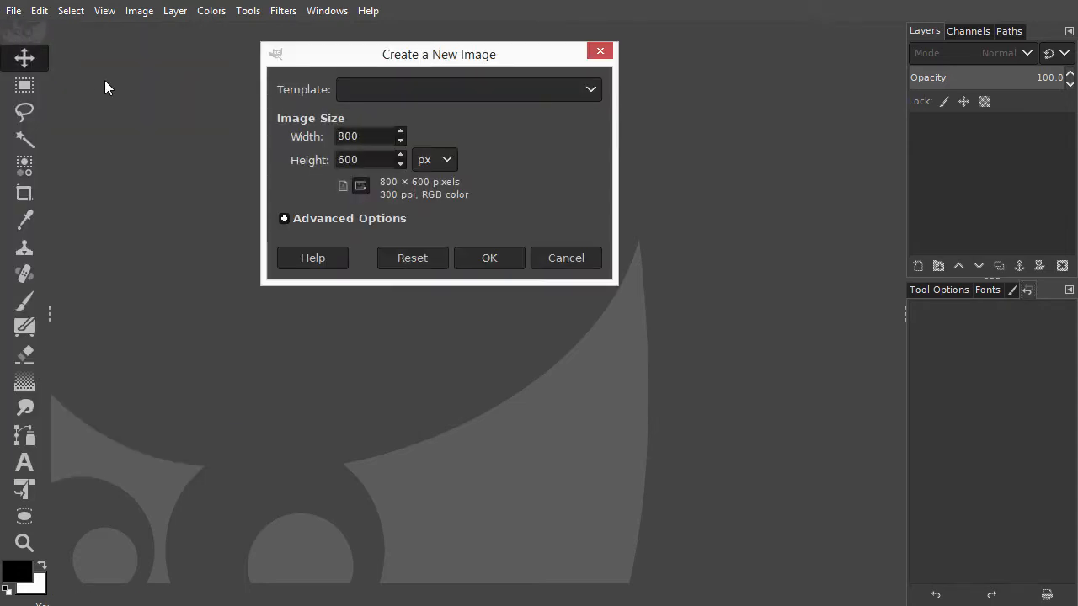
click(364, 134)
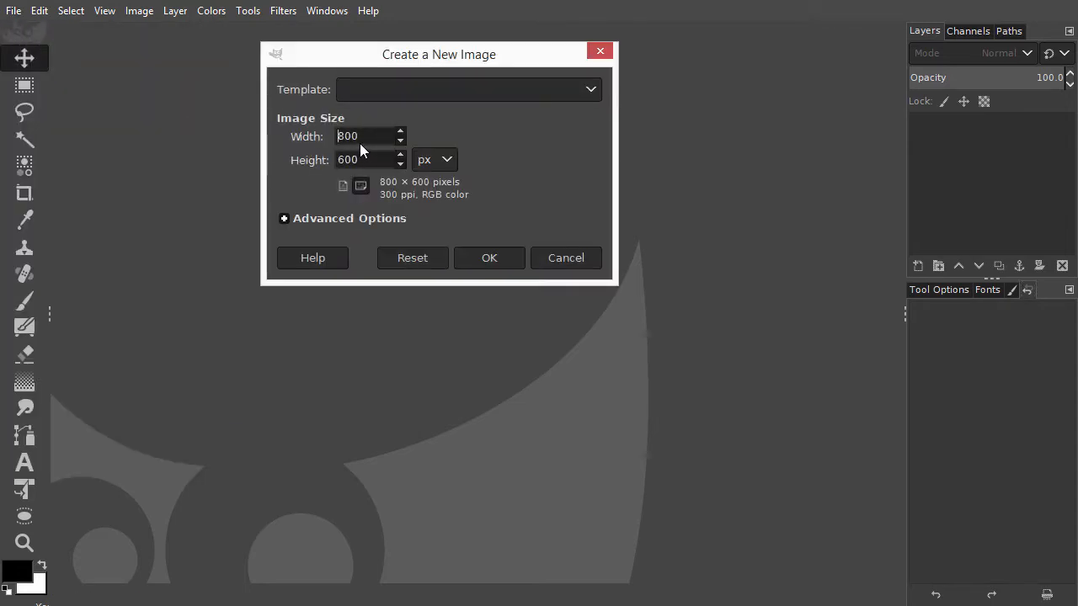
triple_click(367, 136)
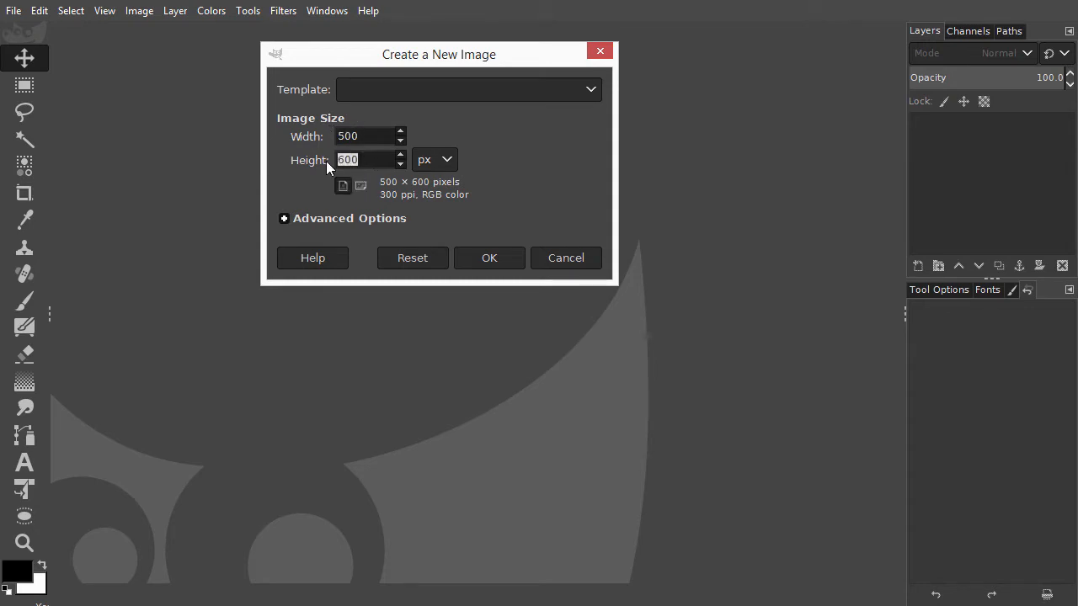
text(500)
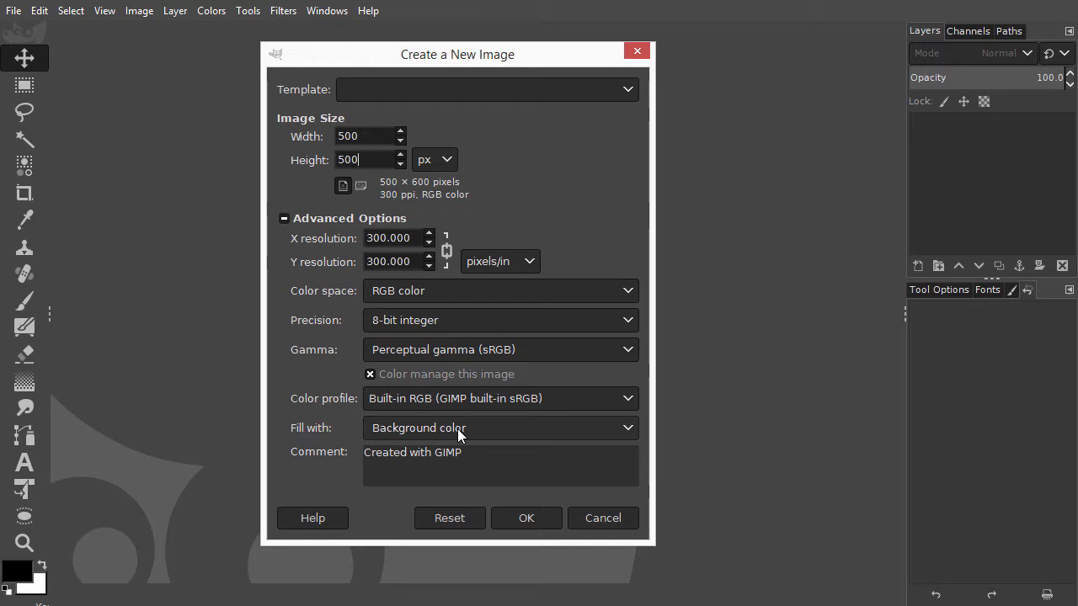
- Keep Fill with Background colour in Advanced Options and create the 500×500 white image
click(500, 427)
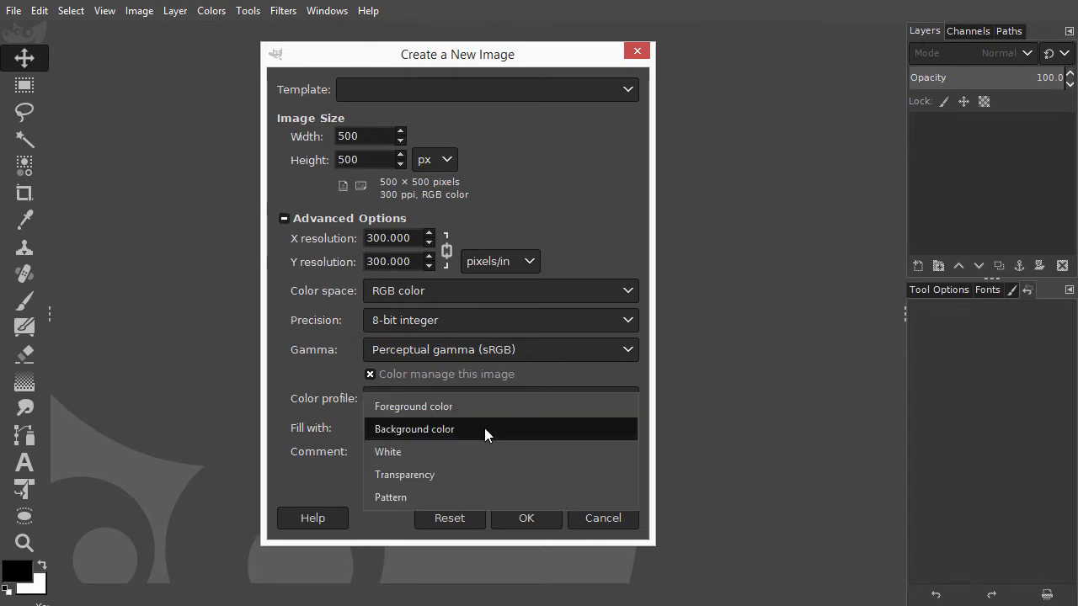
click(415, 430)
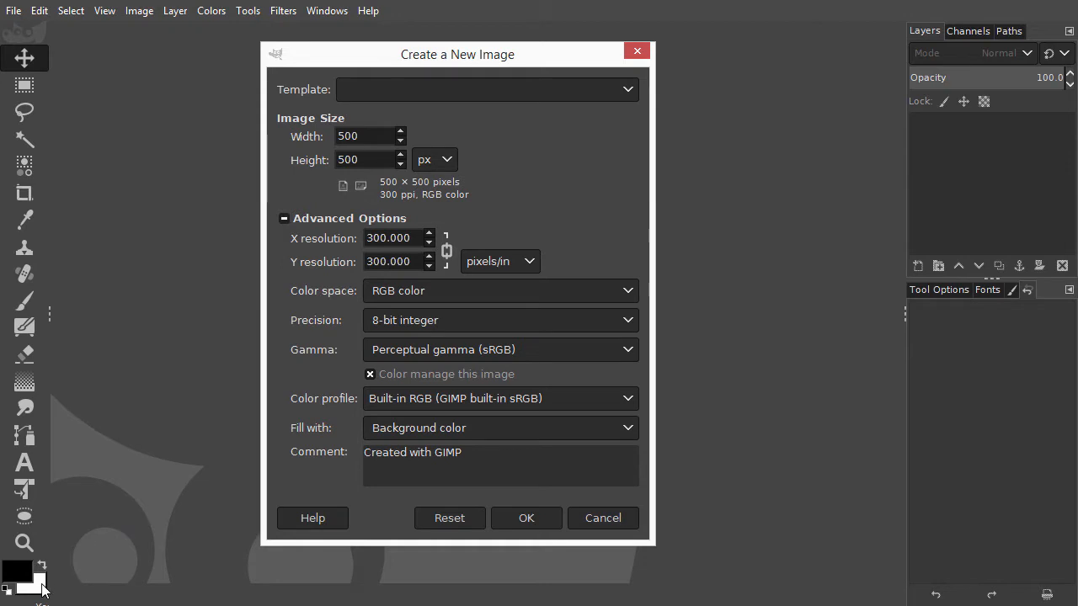
mouse_move(501, 532)
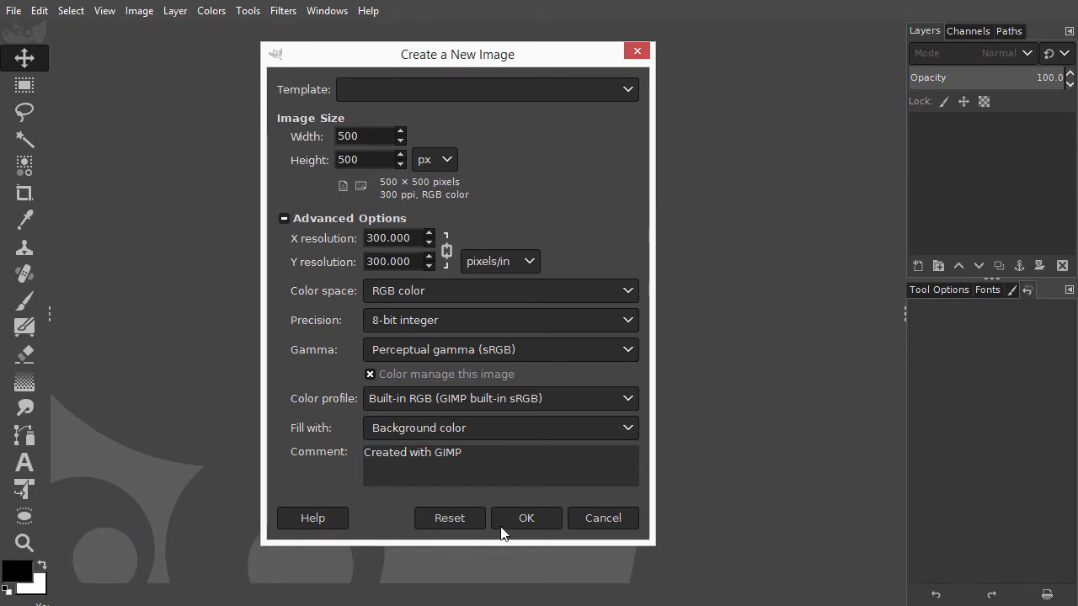
click(526, 519)
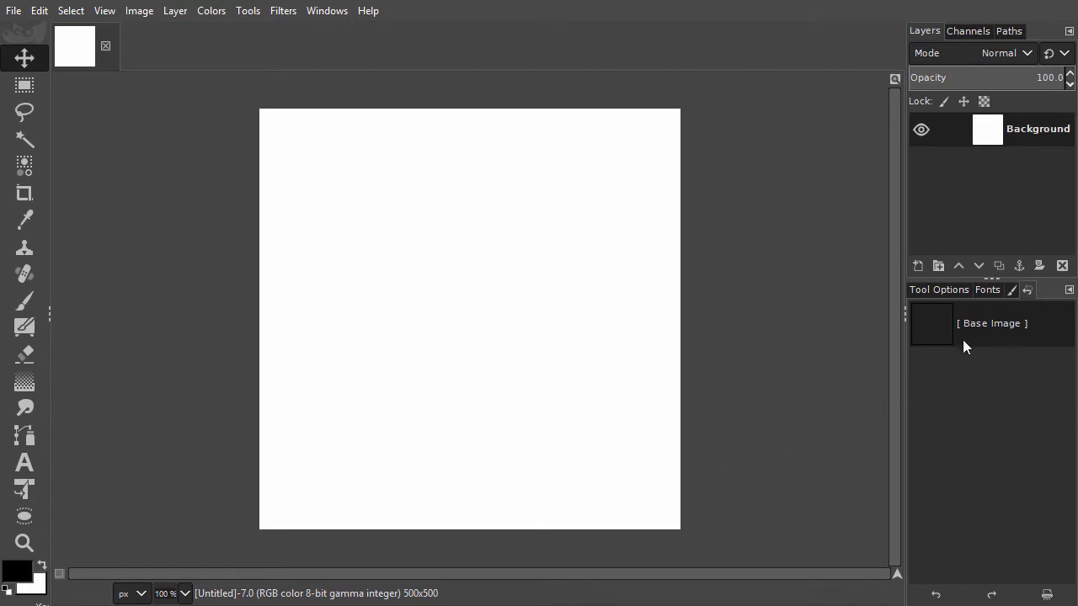
mouse_move(1021, 344)
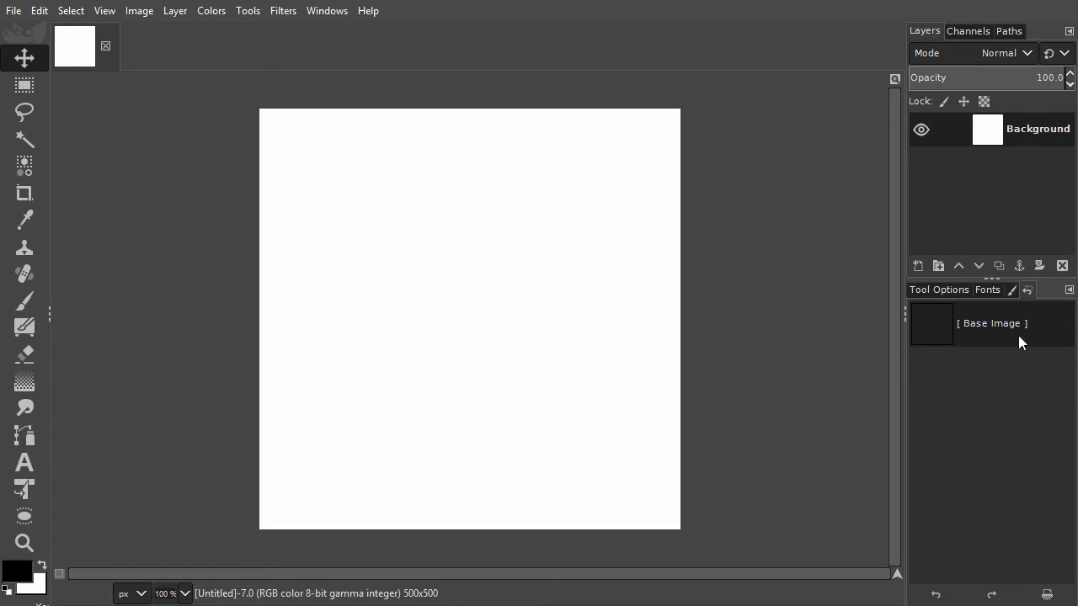
mouse_move(974, 340)
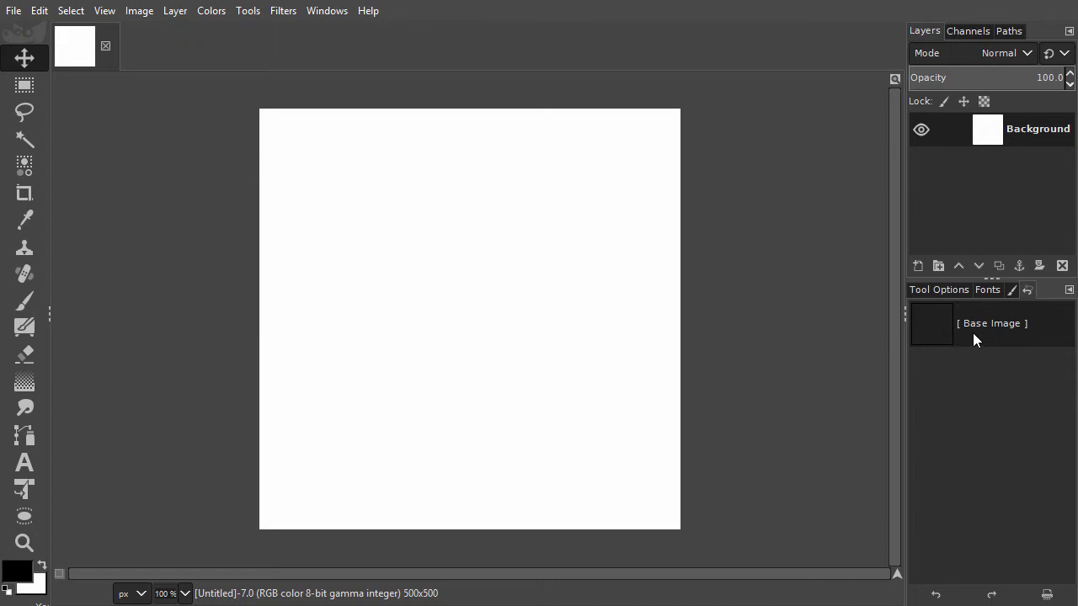
mouse_move(37, 317)
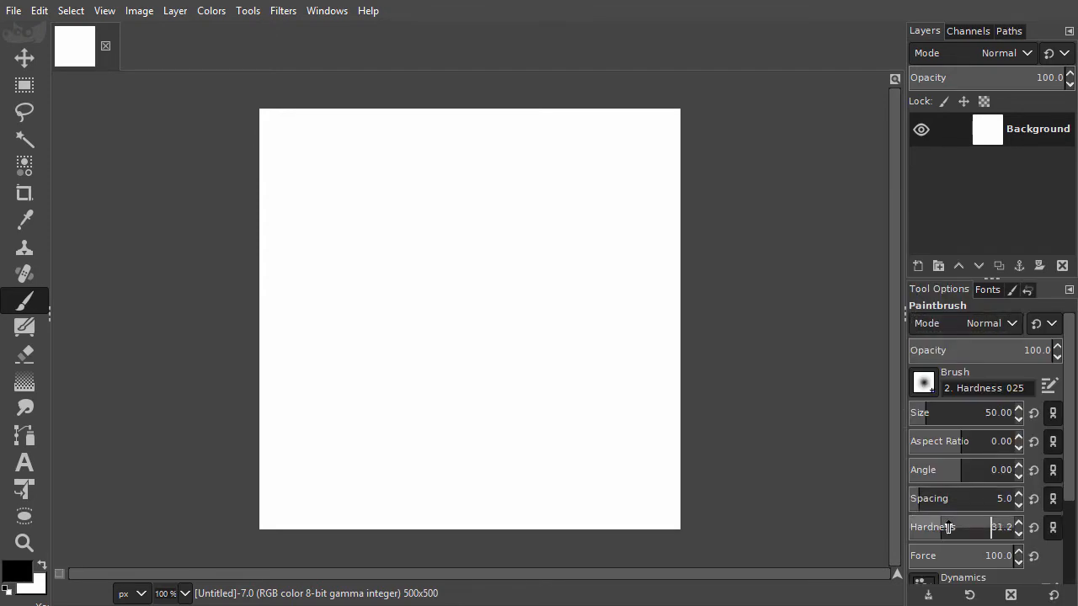
- Adjust the paintbrush Hardness slider in Tool Options
drag(946, 526, 1014, 526)
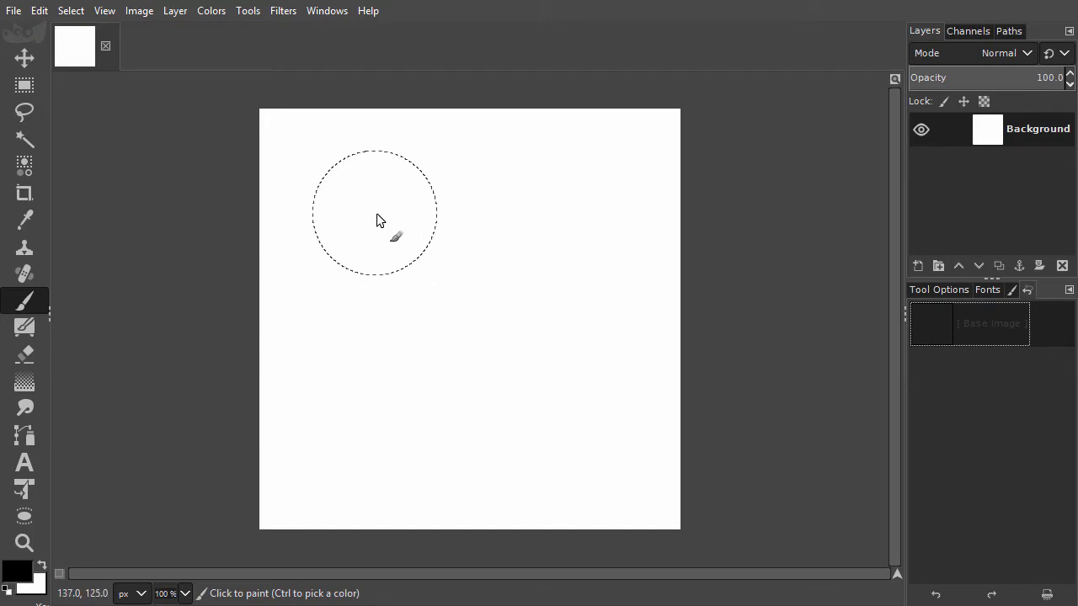
- Paint a single black brush dab near the upper-left of the white canvas
click(374, 216)
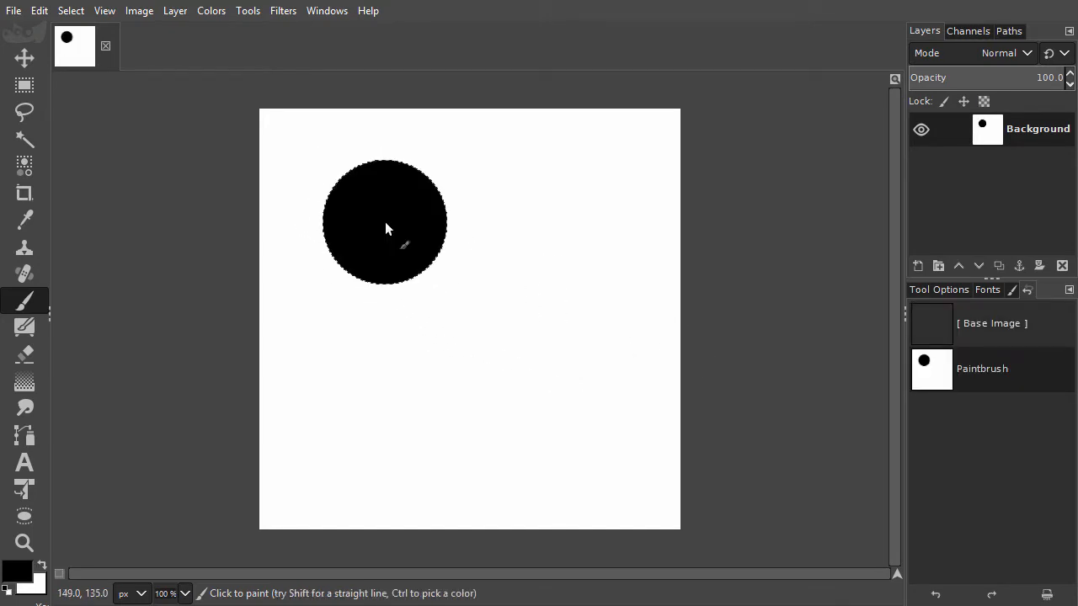
mouse_move(788, 401)
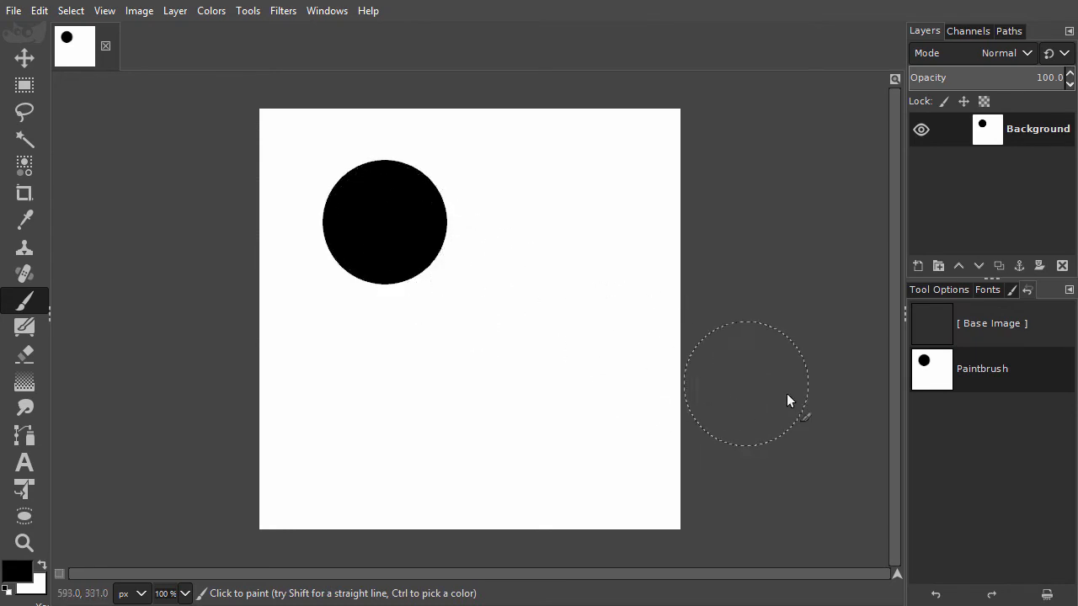
mouse_move(1005, 384)
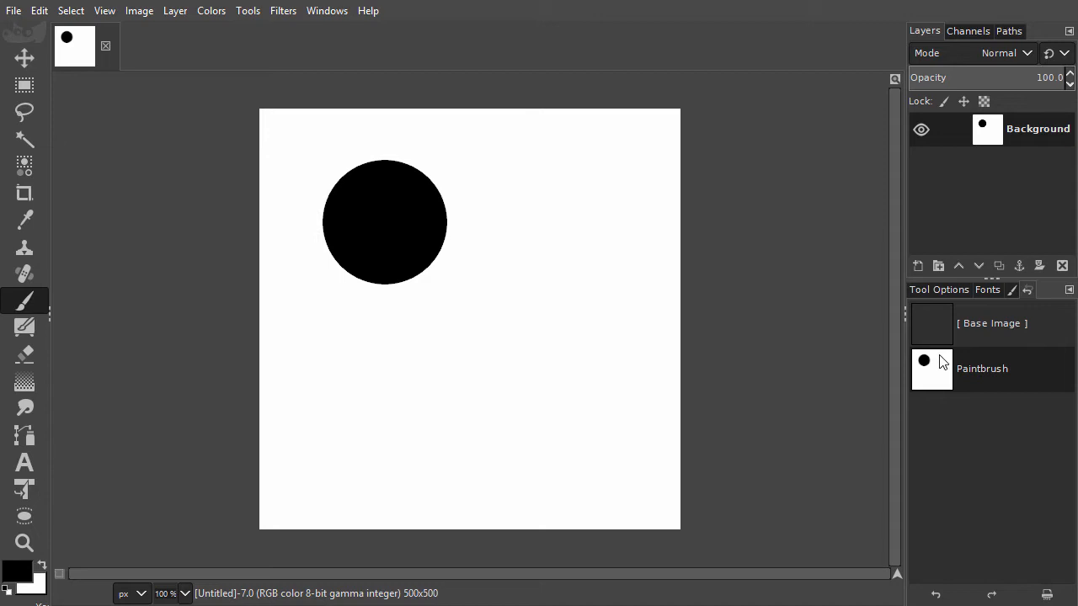
mouse_move(923, 363)
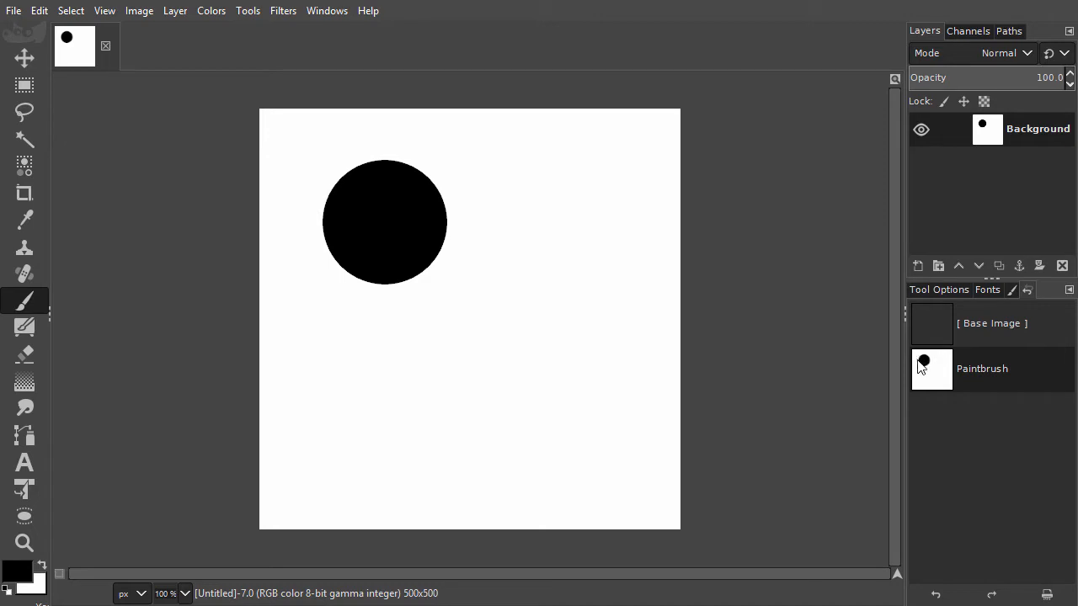
mouse_move(937, 384)
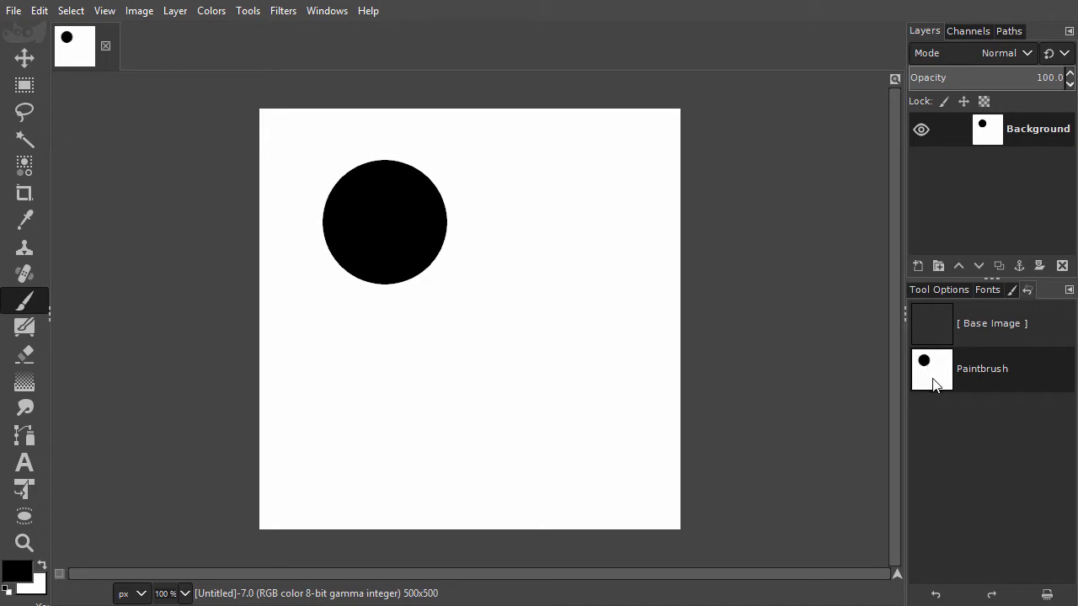
mouse_move(967, 384)
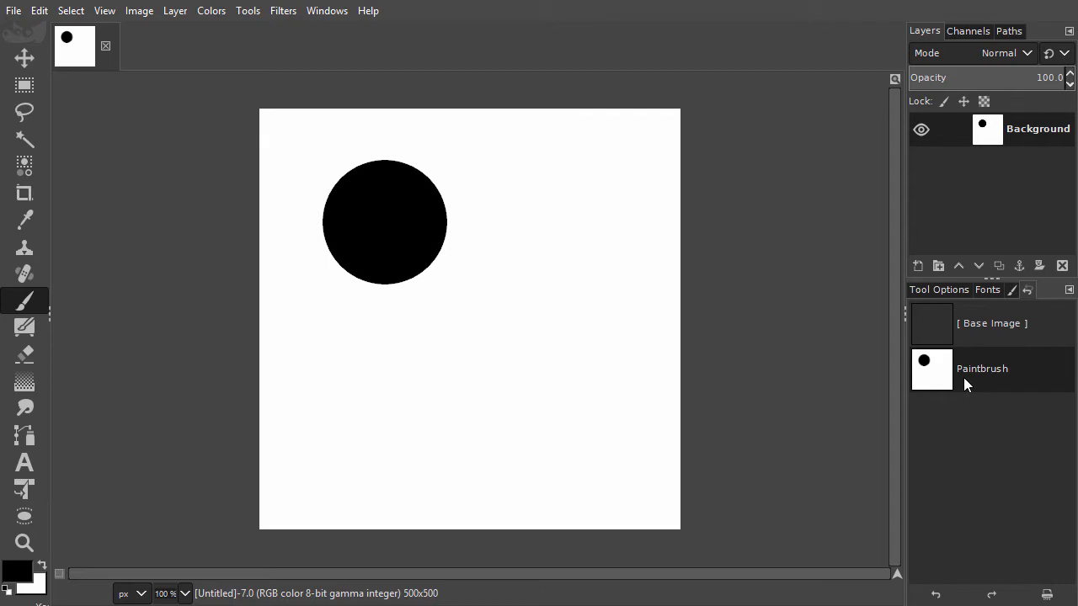
mouse_move(988, 384)
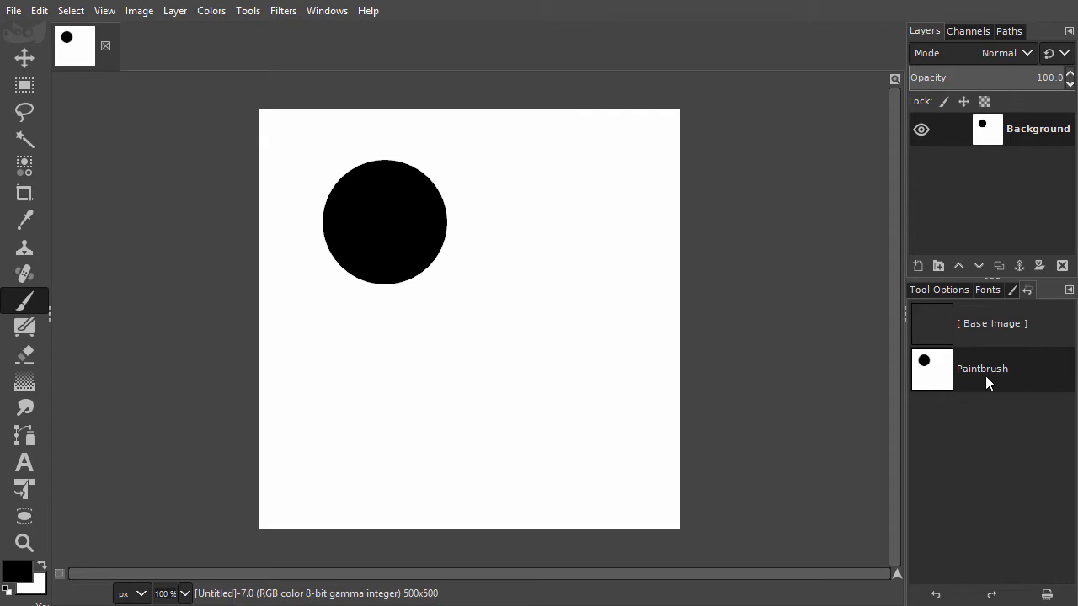
mouse_move(968, 384)
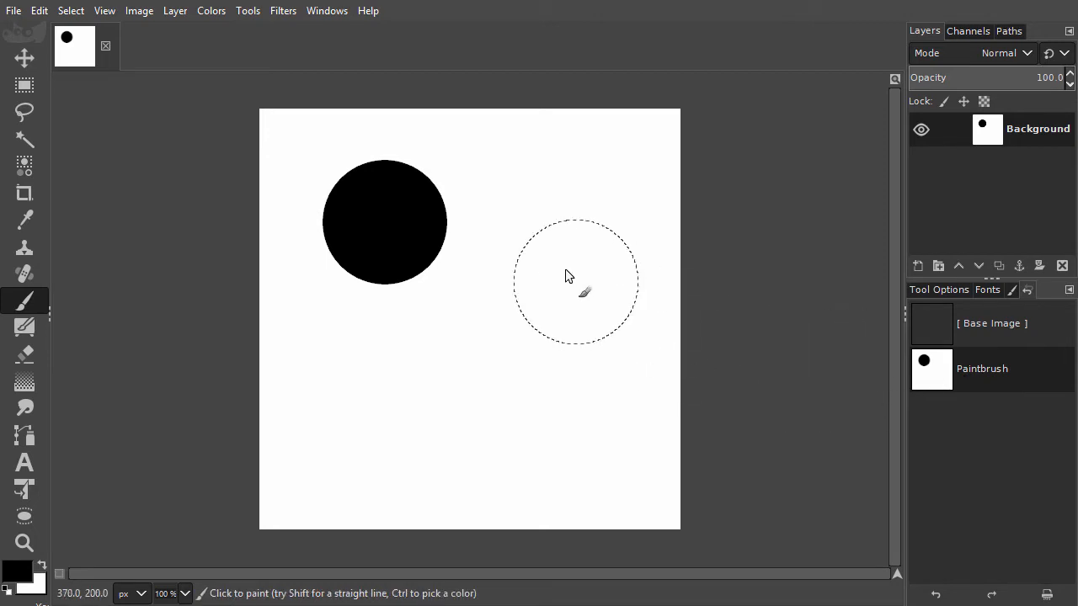
- Paint black dots at the upper-right and lower-right to complete the four-dot square
click(566, 226)
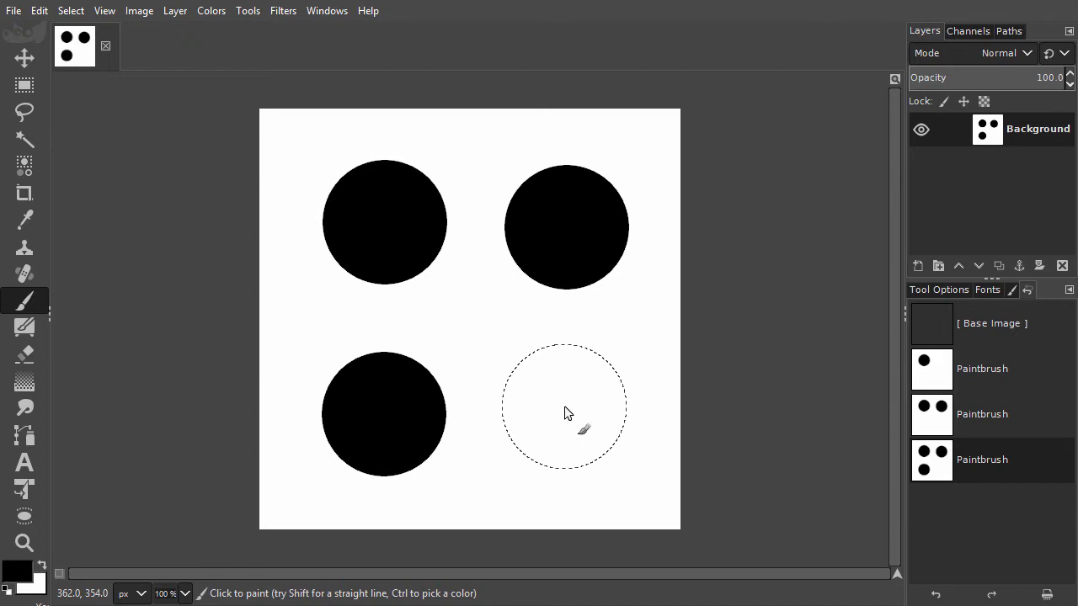
click(564, 406)
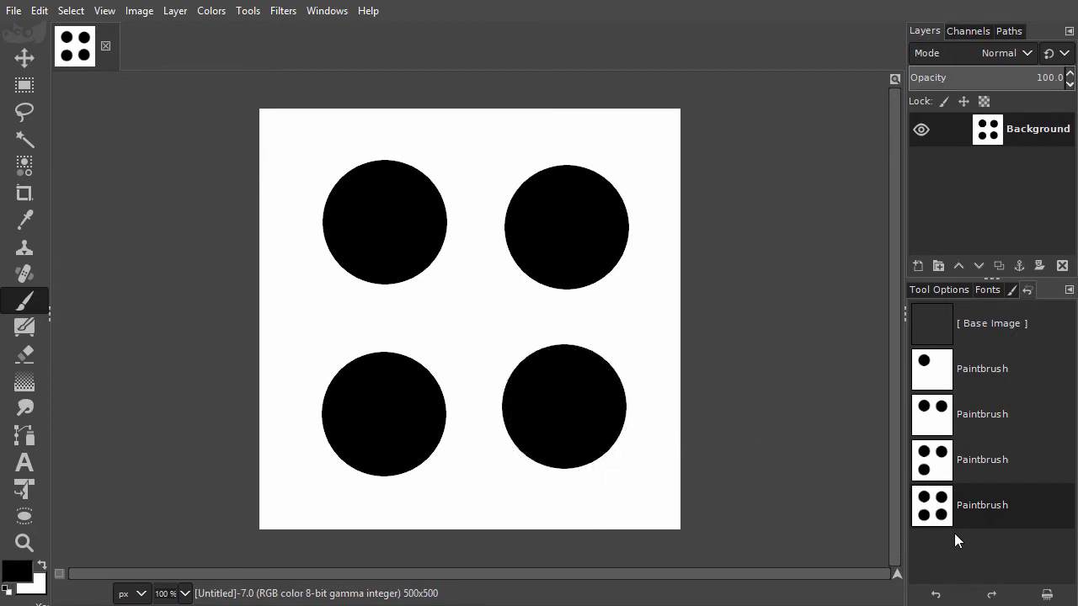
mouse_move(989, 499)
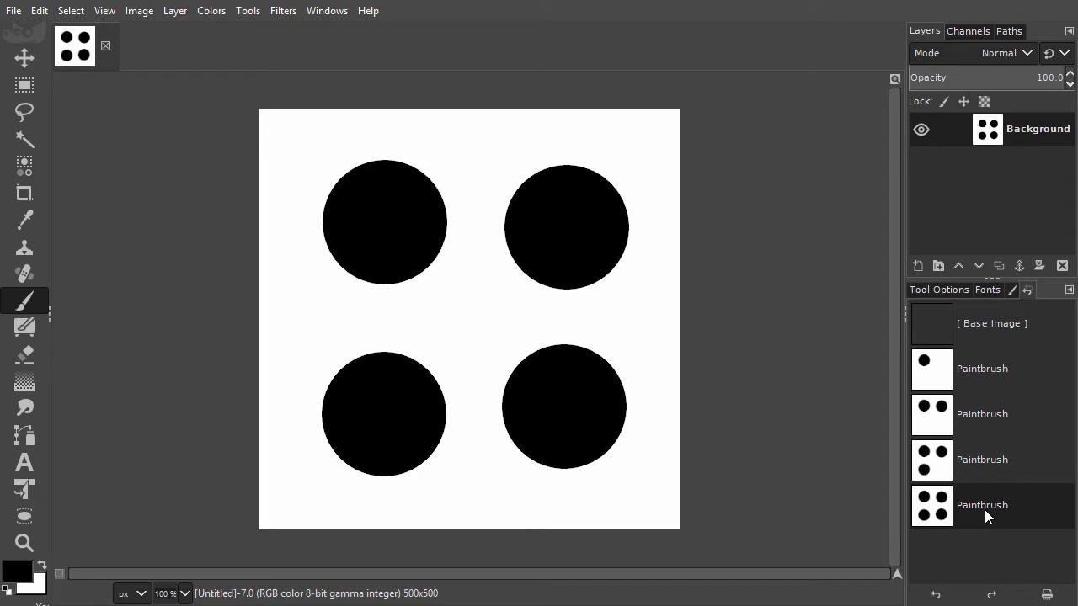
mouse_move(975, 518)
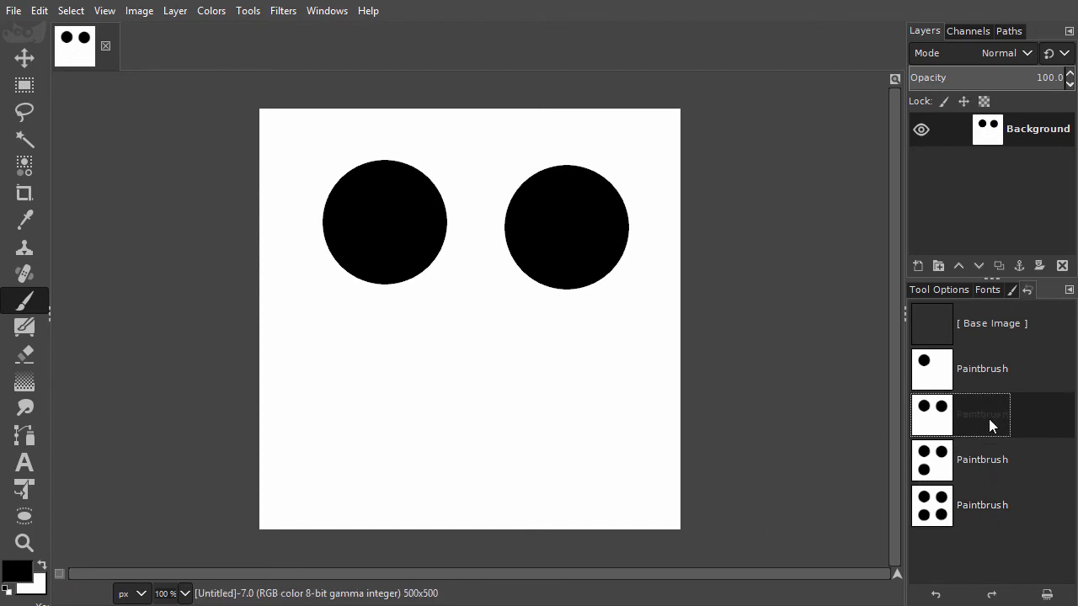
- Jump to the one-dot state, forward to four dots, then back to the three-dot state in Undo History
click(977, 367)
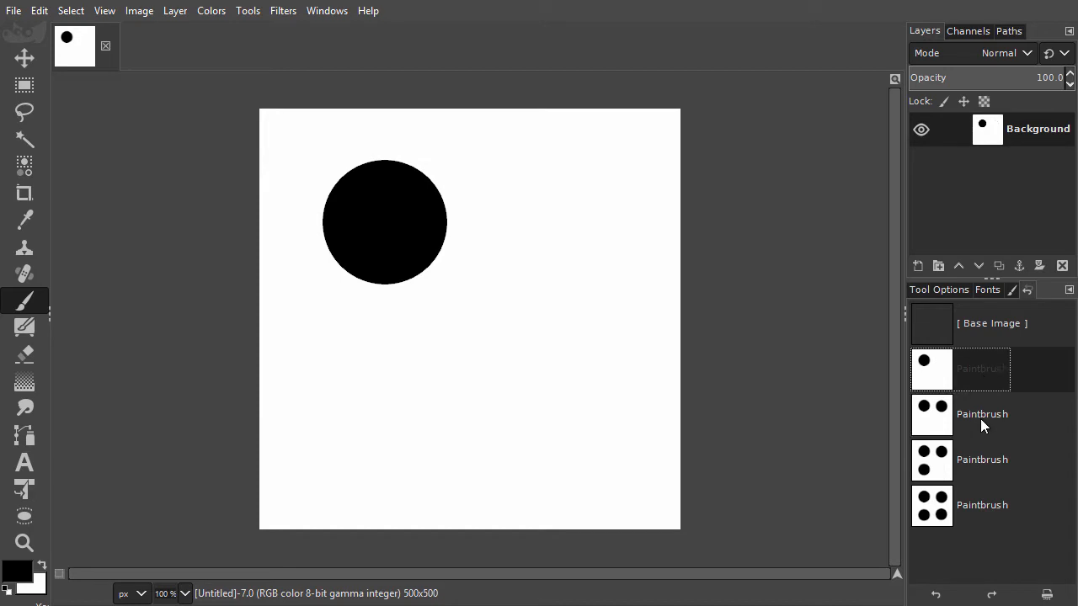
click(982, 414)
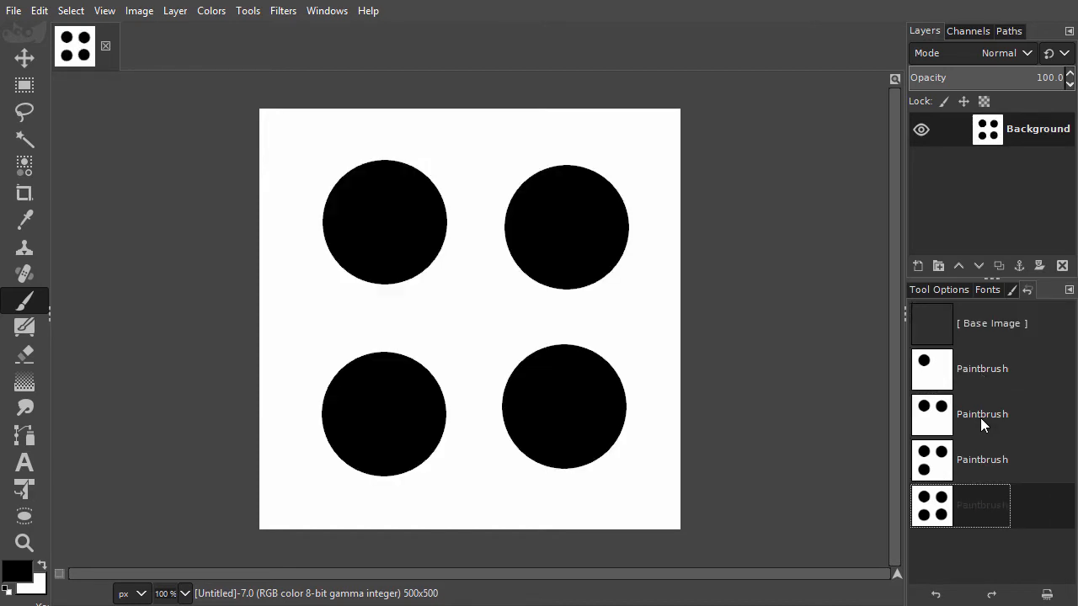
click(982, 458)
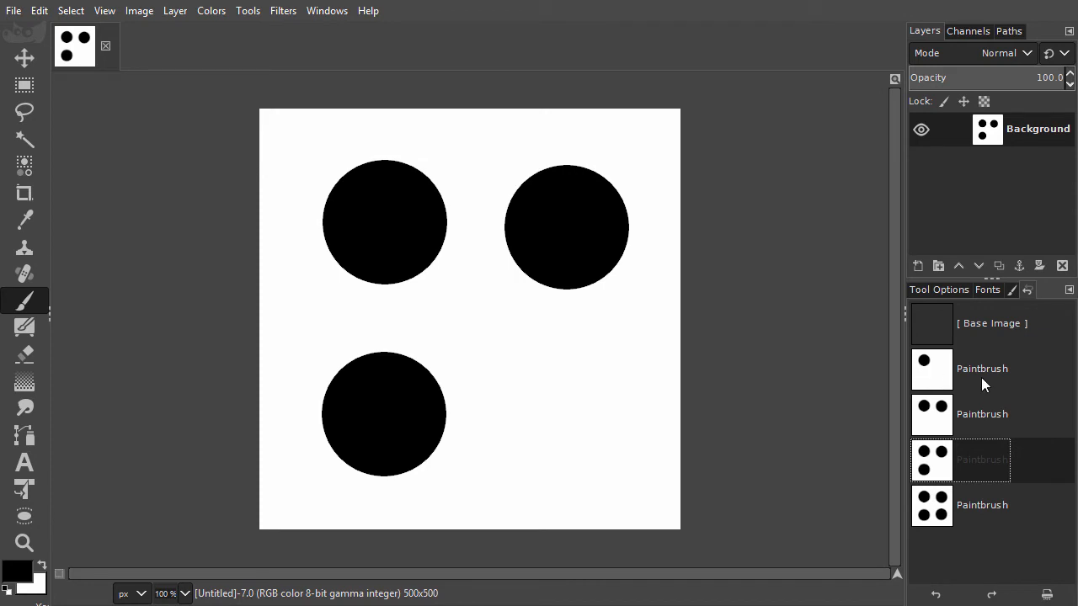
mouse_move(960, 377)
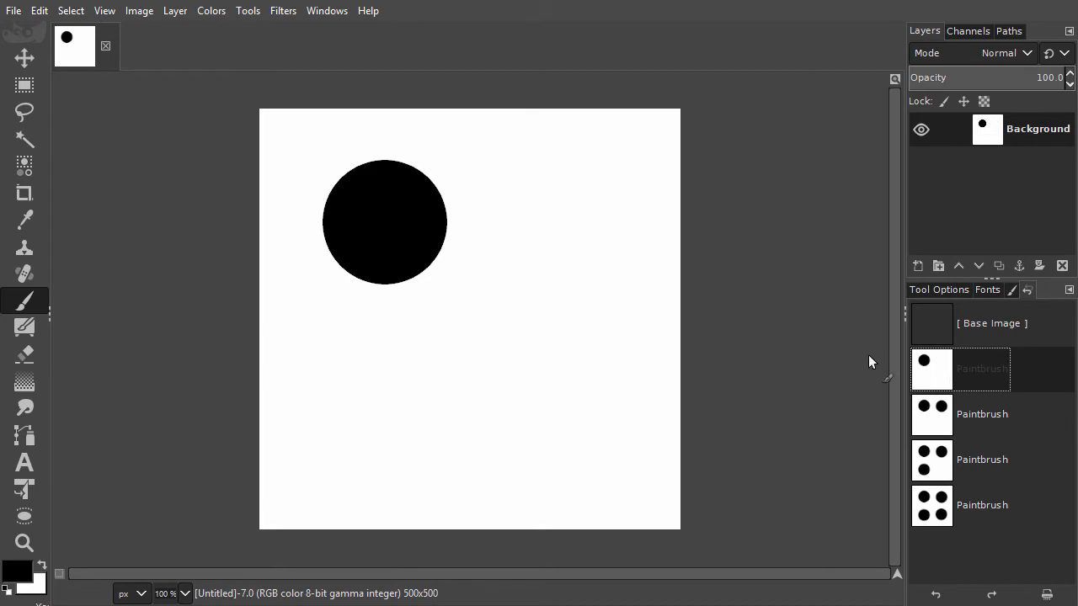
mouse_move(525, 330)
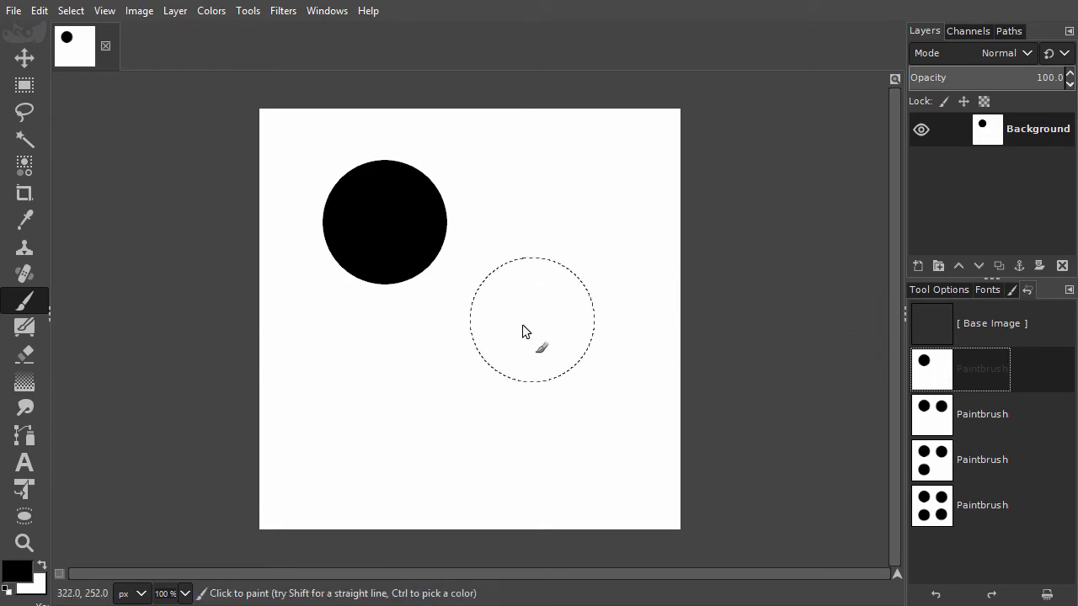
- Paint a new black dot below-right of the first dot, discarding the later history steps
click(480, 354)
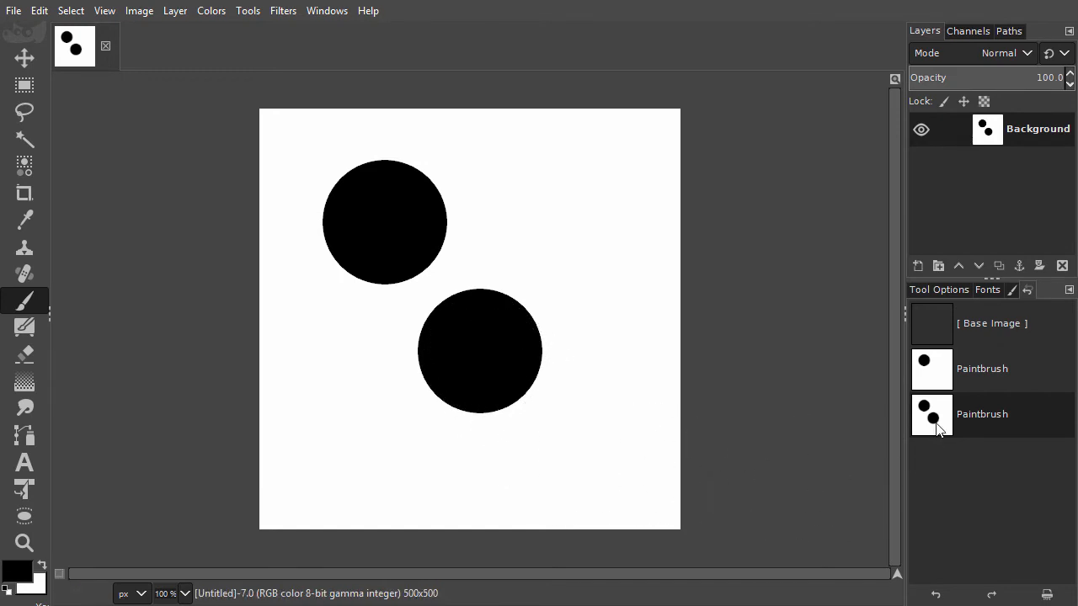
mouse_move(943, 485)
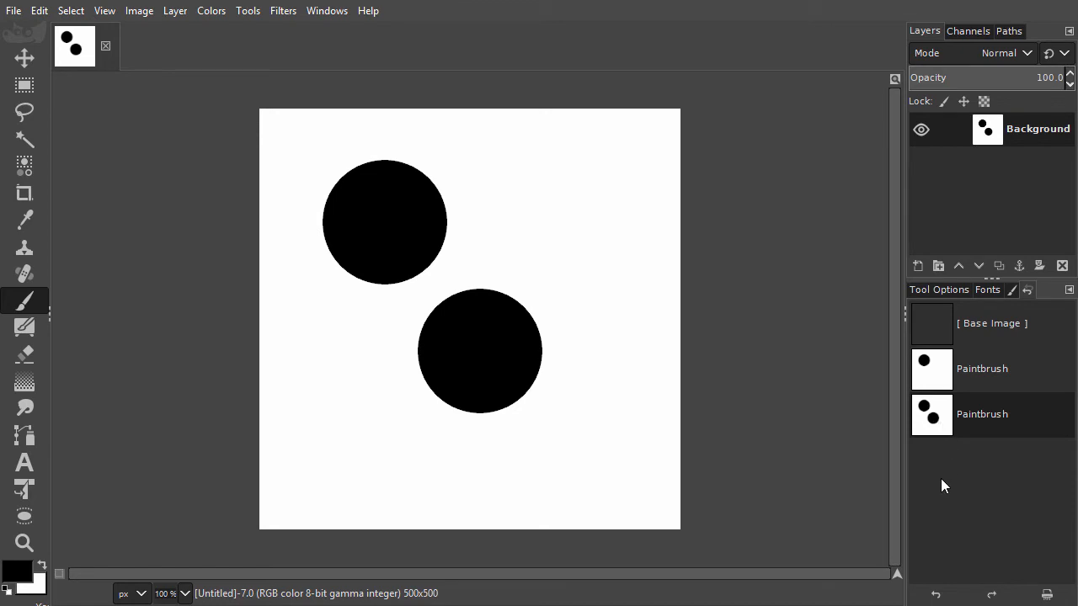
mouse_move(946, 514)
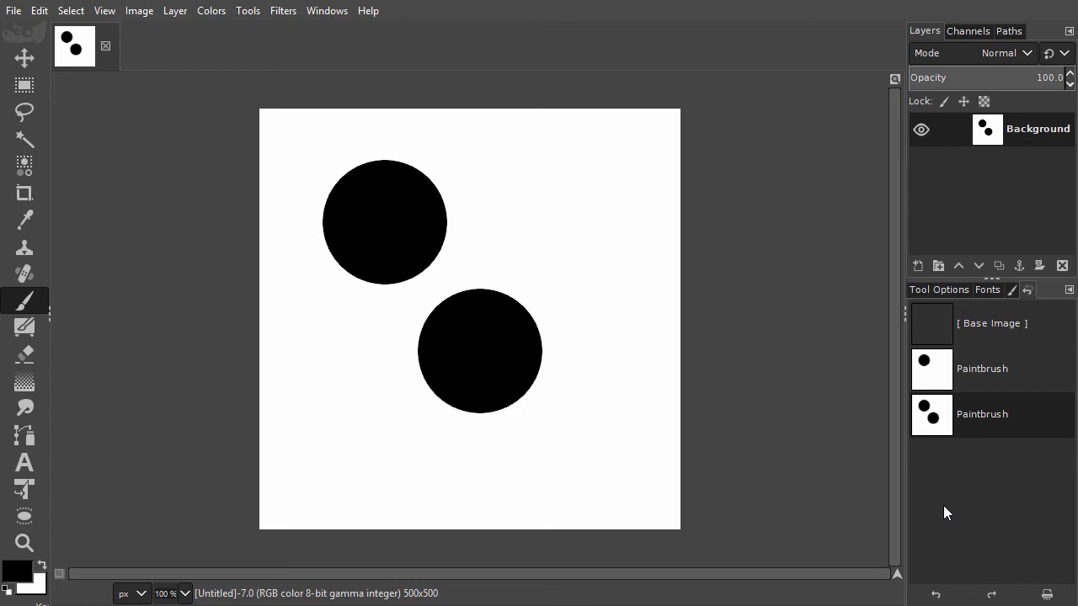
mouse_move(970, 425)
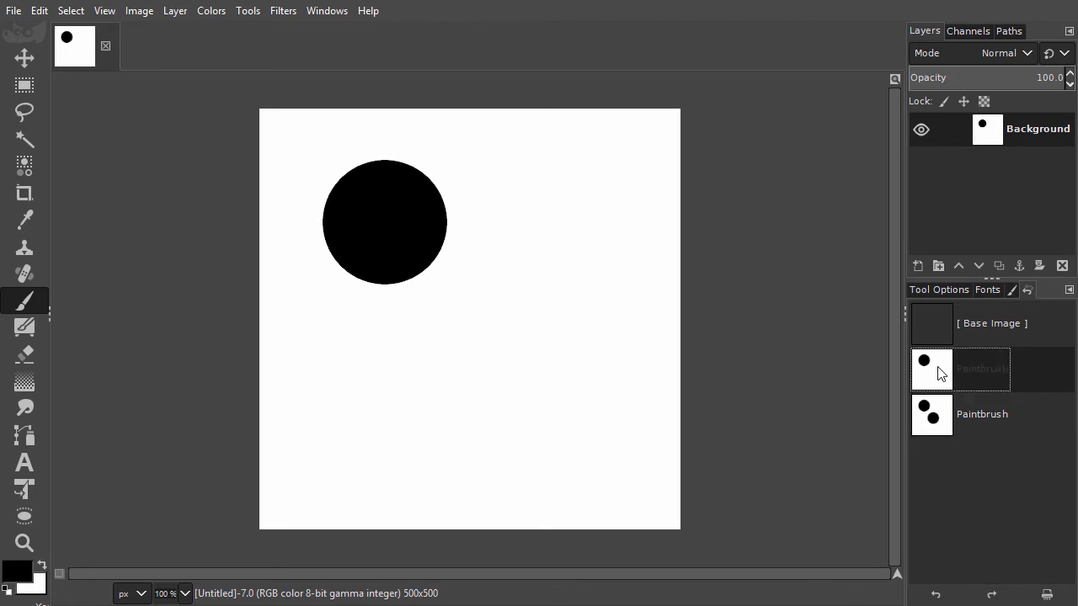
- Repaint dots at the top-right, bottom-left and bottom-right to rebuild the four-dot pattern
click(562, 227)
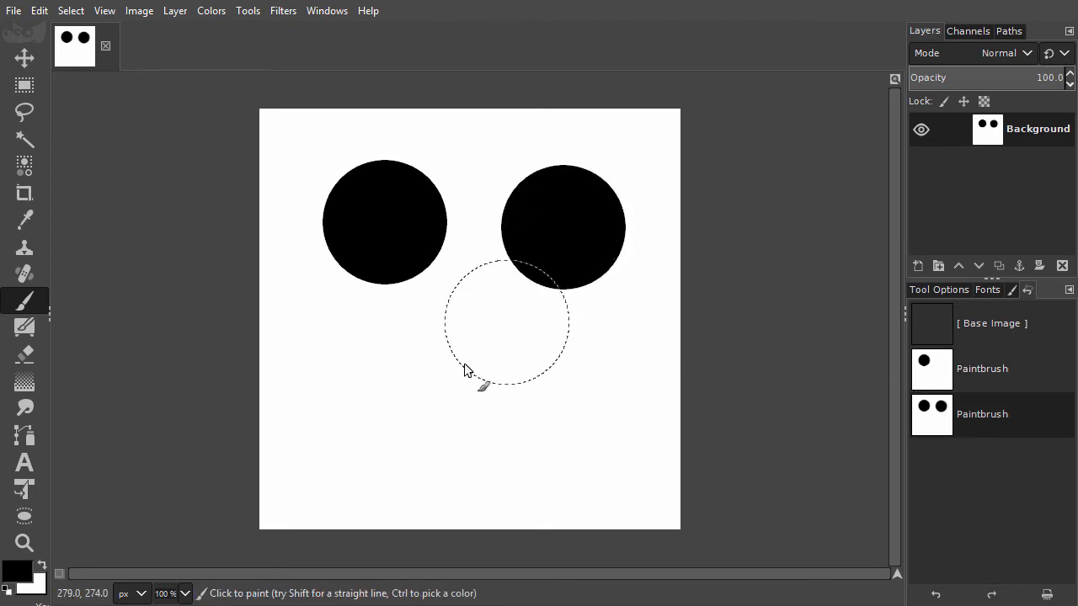
click(384, 404)
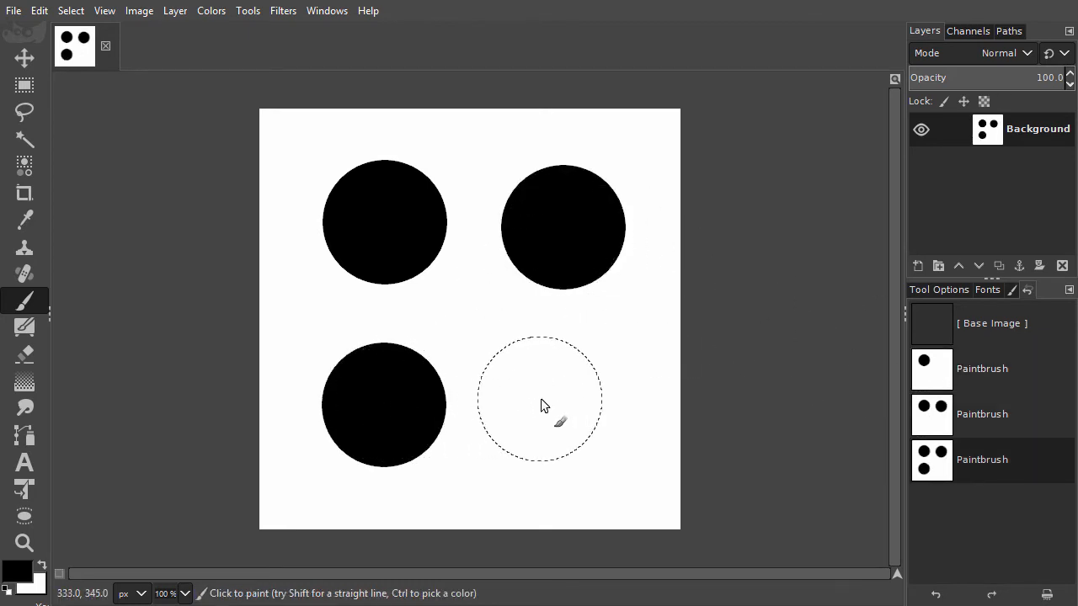
click(542, 404)
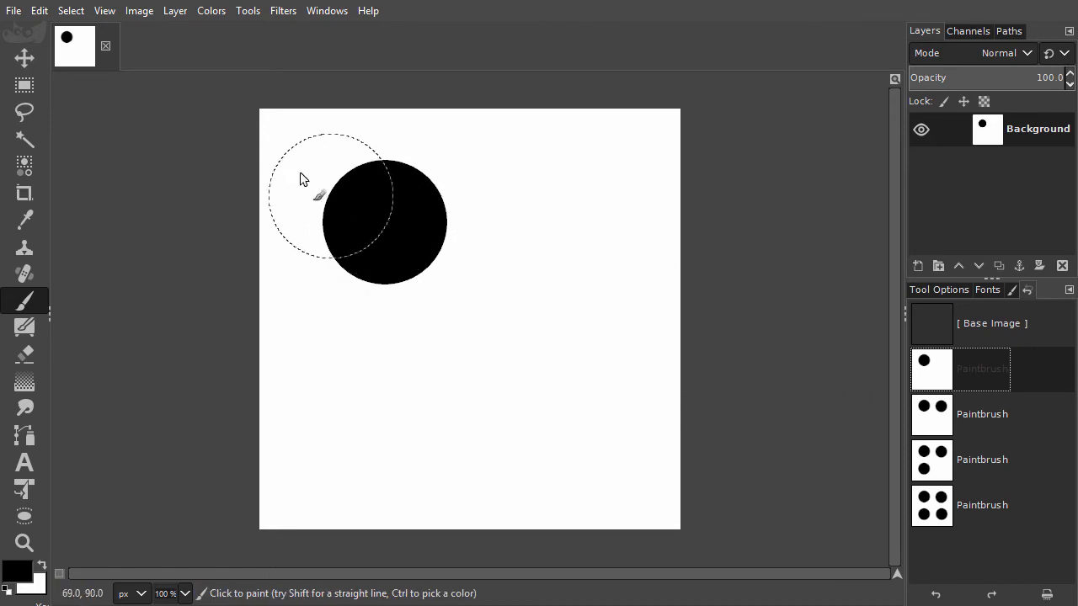
- Duplicate the one-dot image and paint dots at the centre and bottom-right forming a diagonal
click(138, 10)
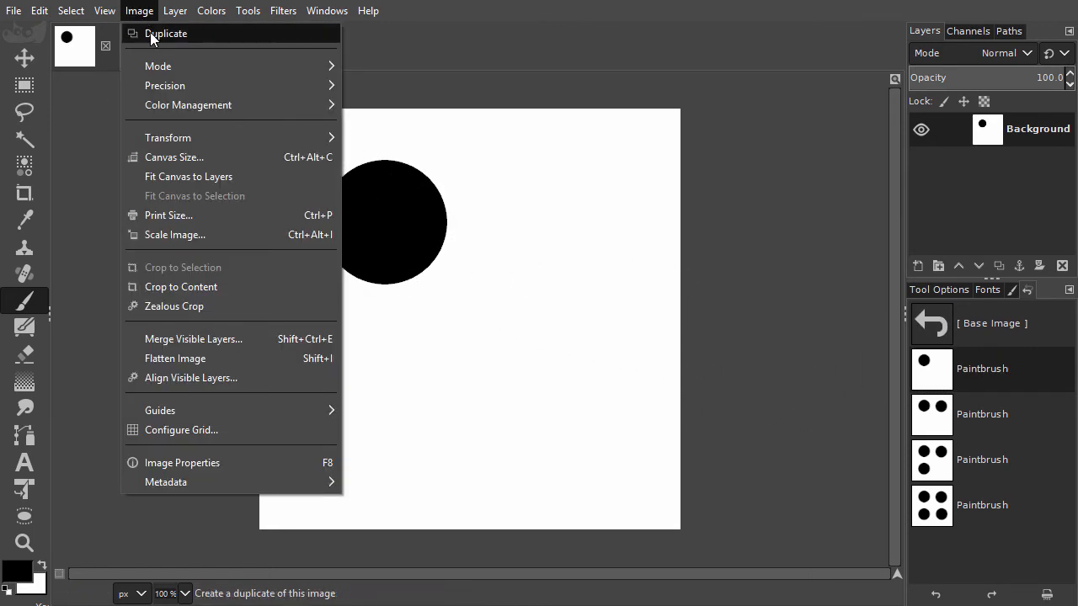
click(165, 33)
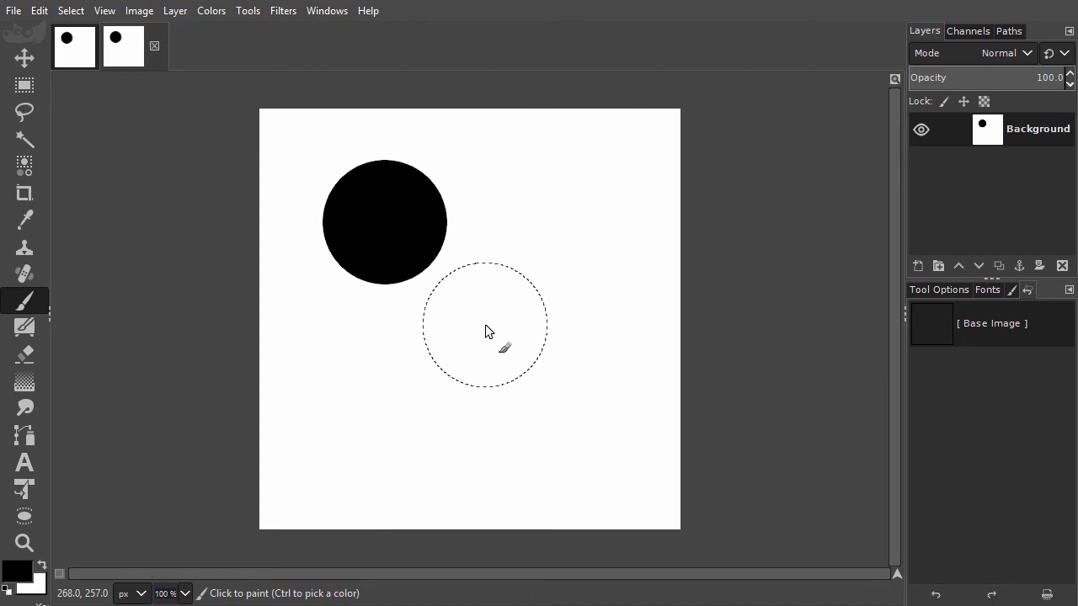
click(485, 323)
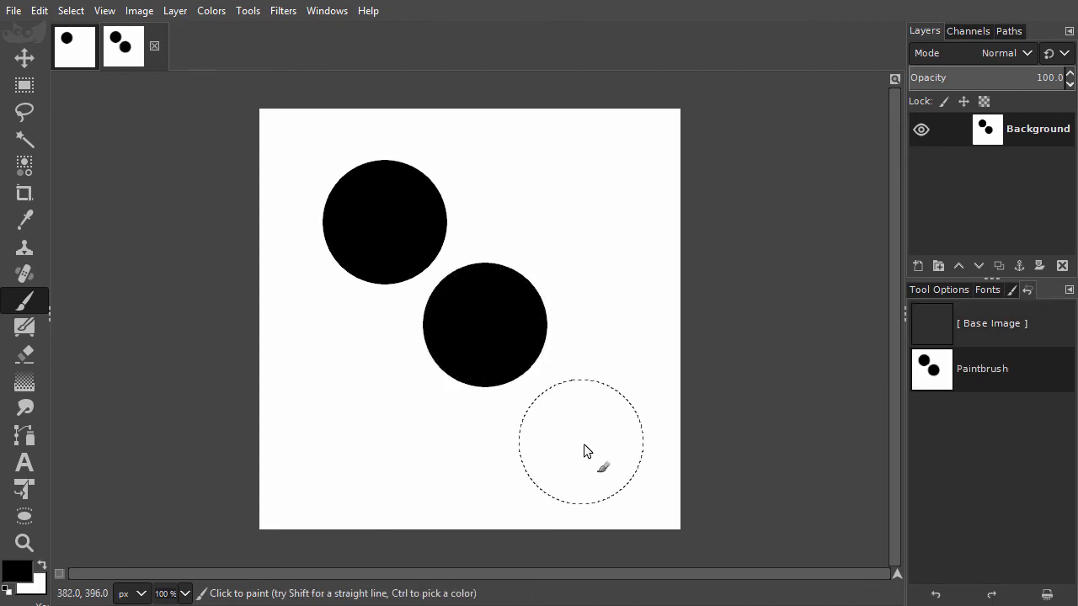
click(581, 442)
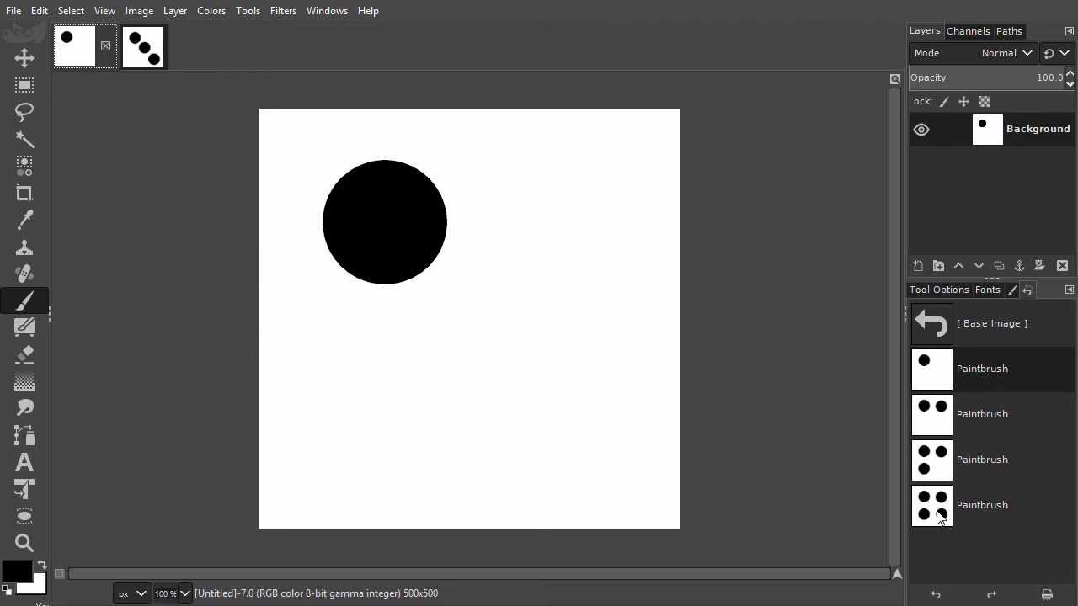
mouse_move(35, 17)
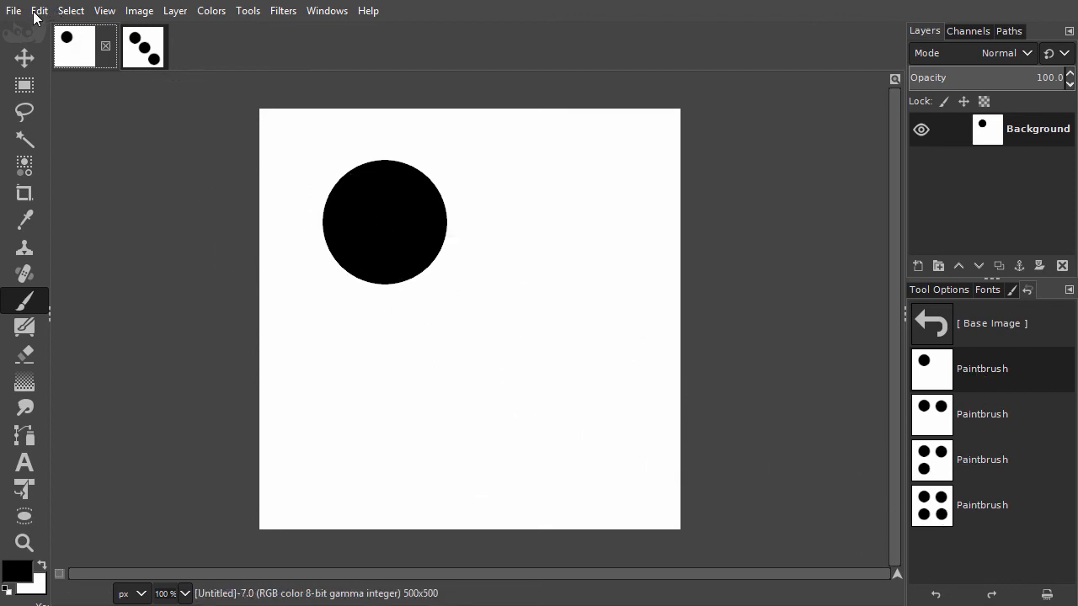
click(39, 10)
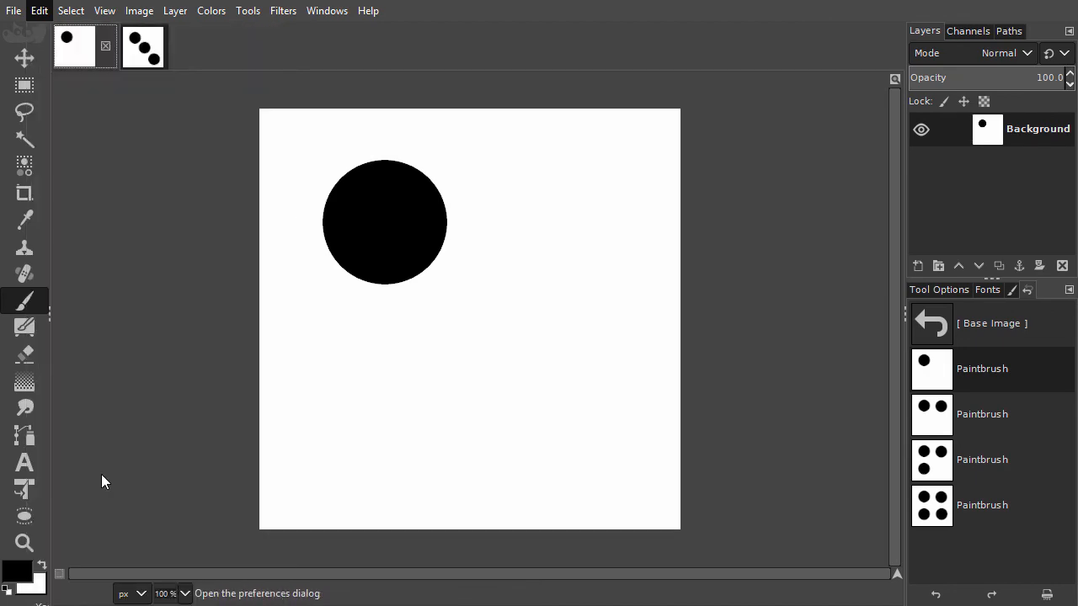
- Bring up Preferences via the Edit menu to reach the System Resources undo settings
click(39, 11)
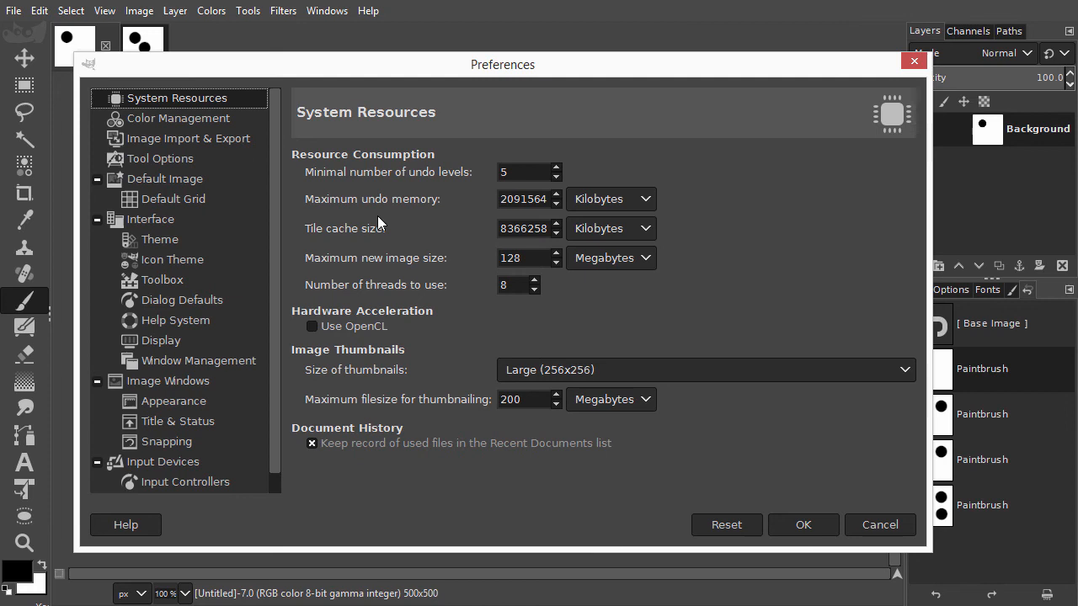
mouse_move(431, 184)
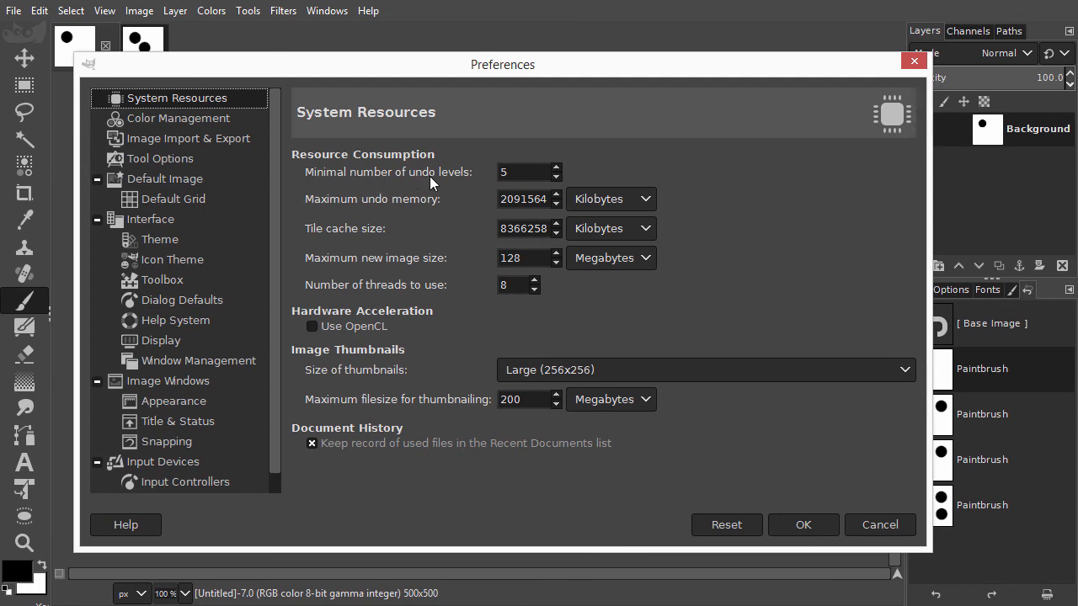
mouse_move(505, 188)
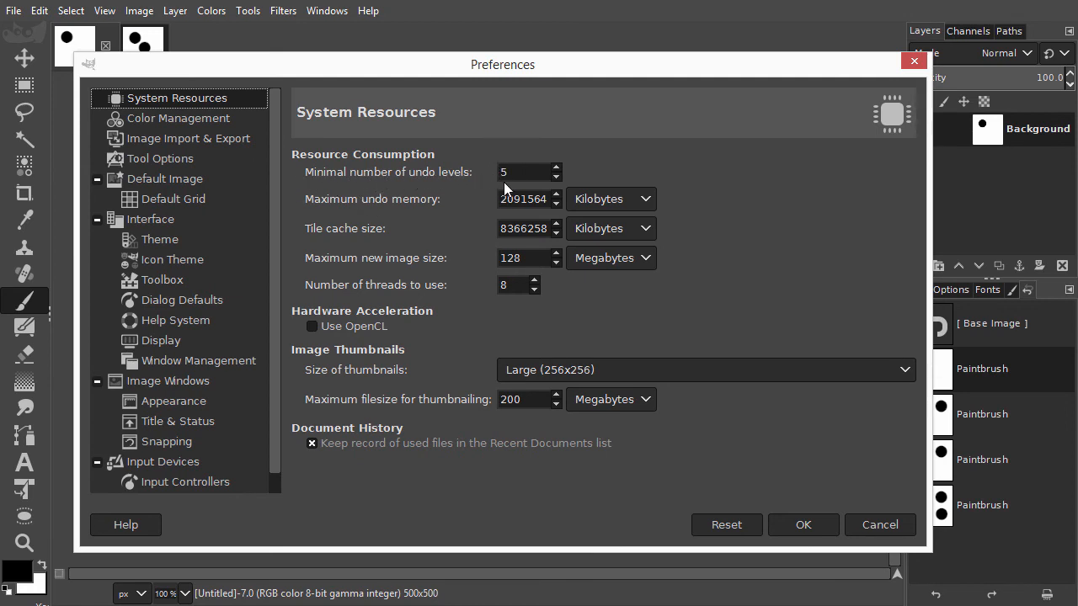
mouse_move(519, 171)
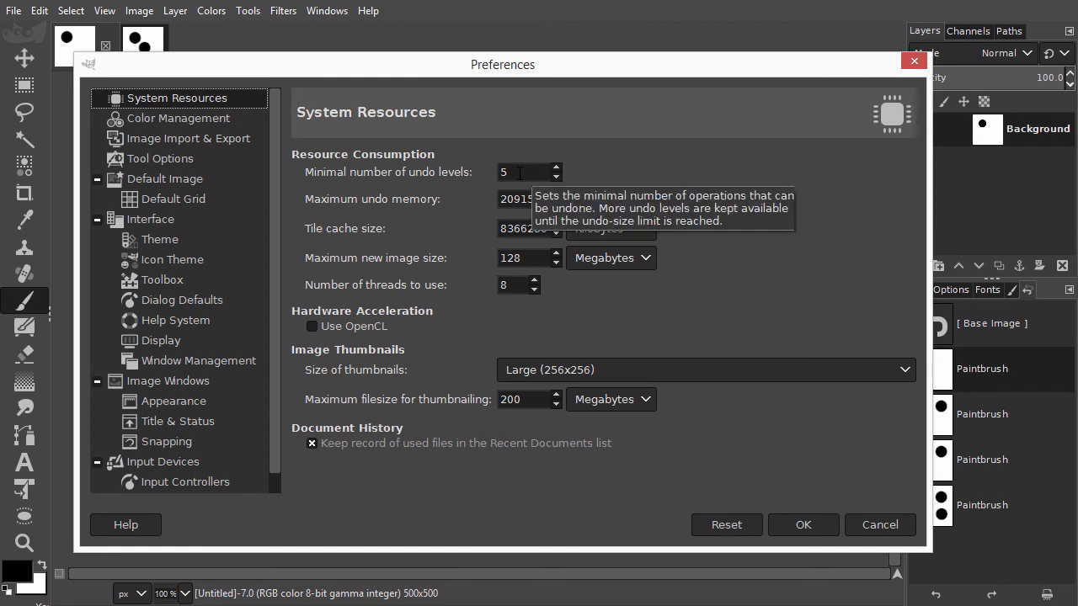
mouse_move(529, 166)
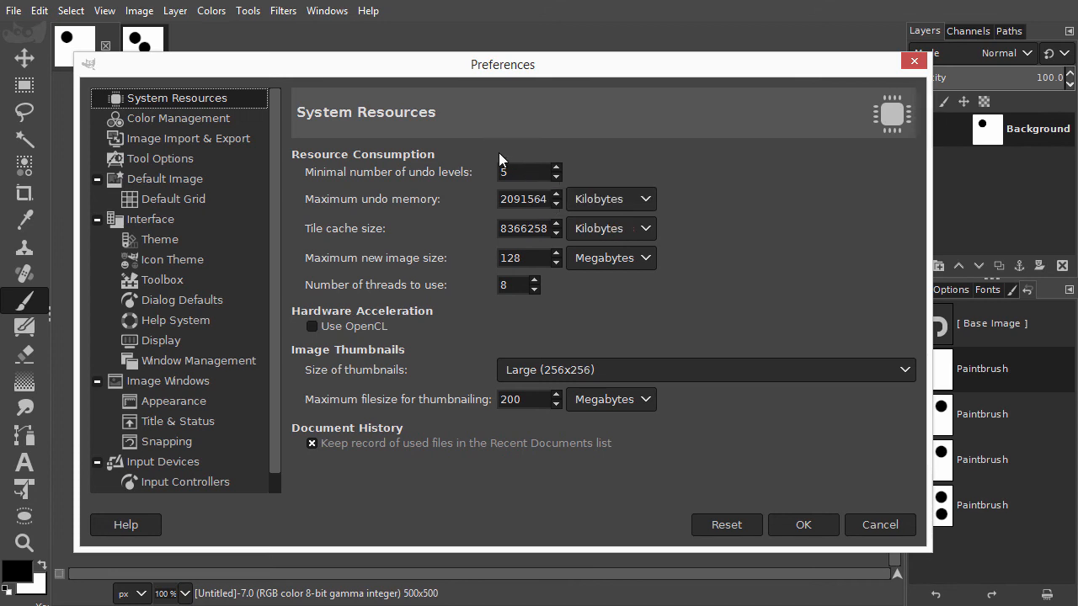
mouse_move(492, 188)
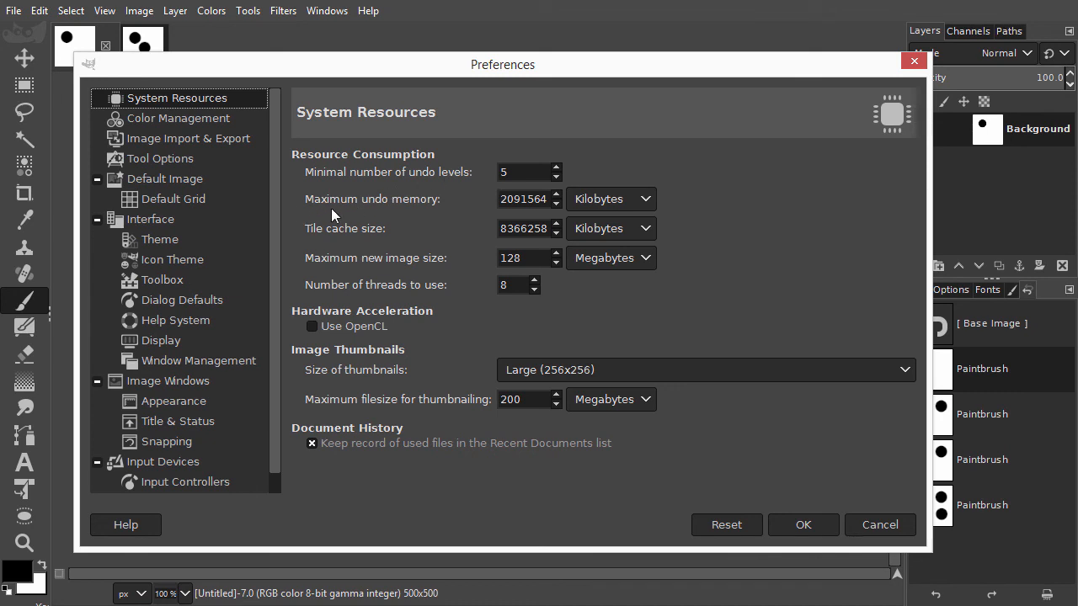
mouse_move(524, 216)
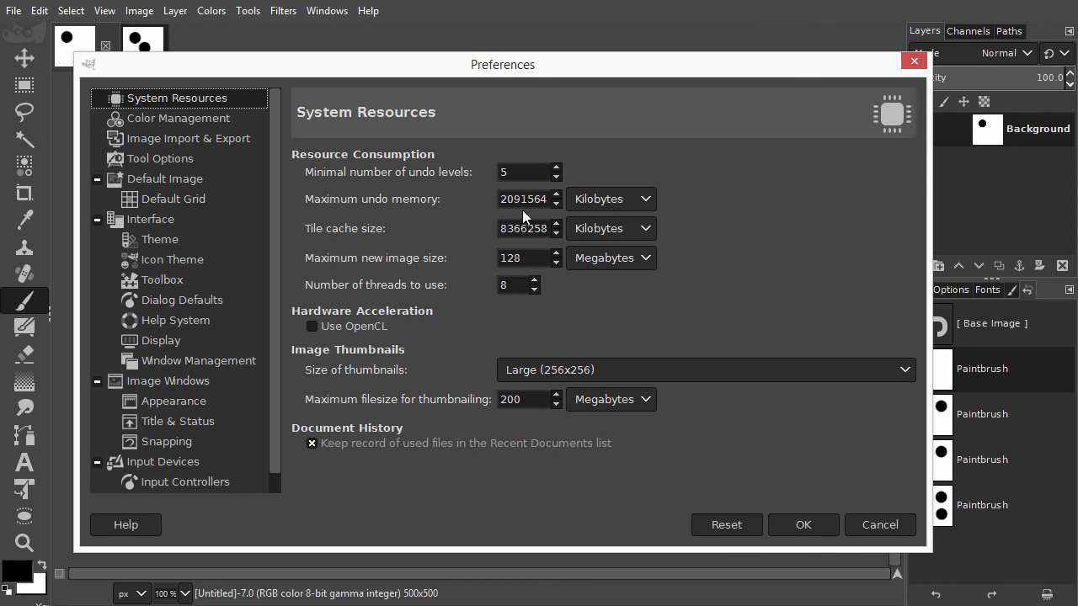
mouse_move(552, 219)
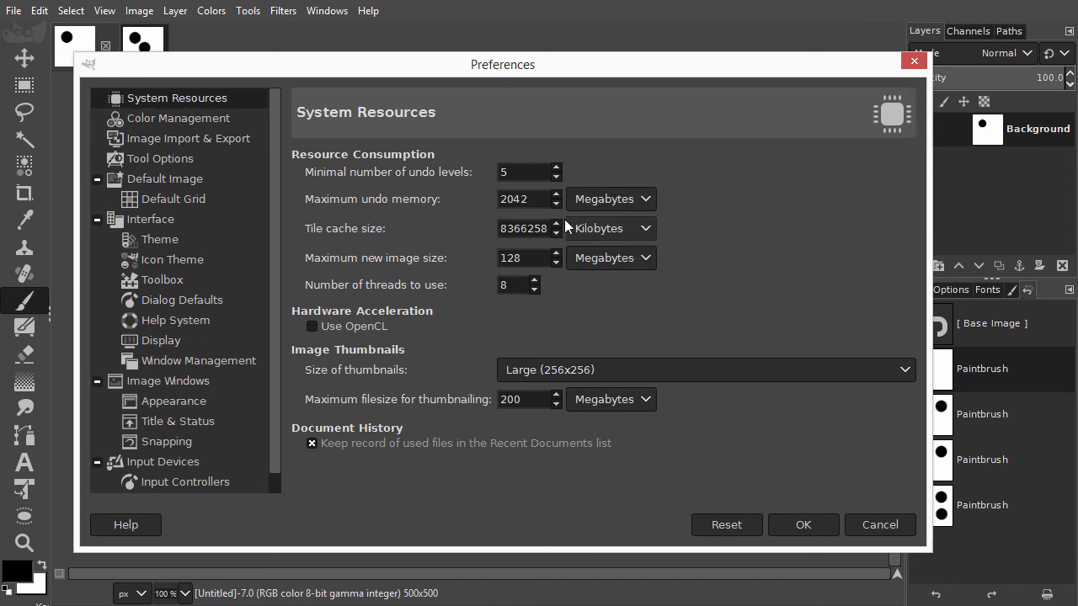
mouse_move(507, 215)
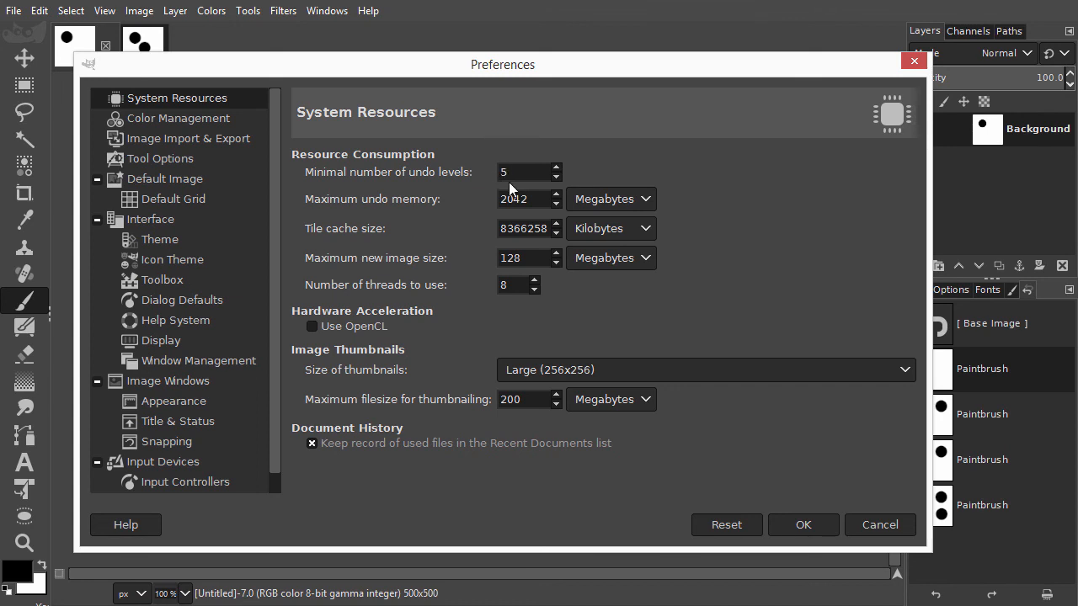
mouse_move(518, 171)
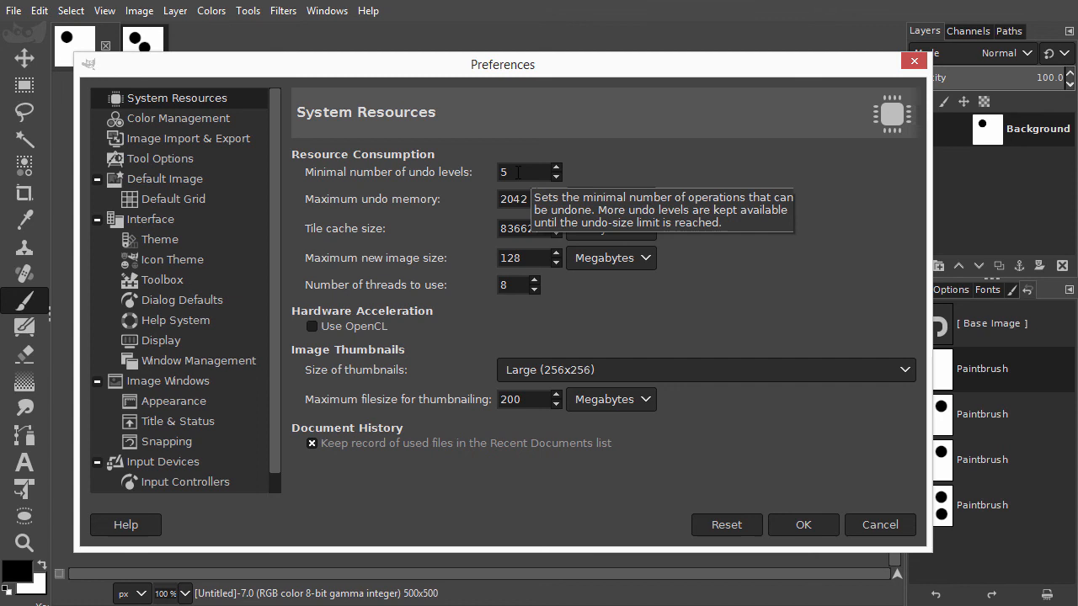
mouse_move(519, 162)
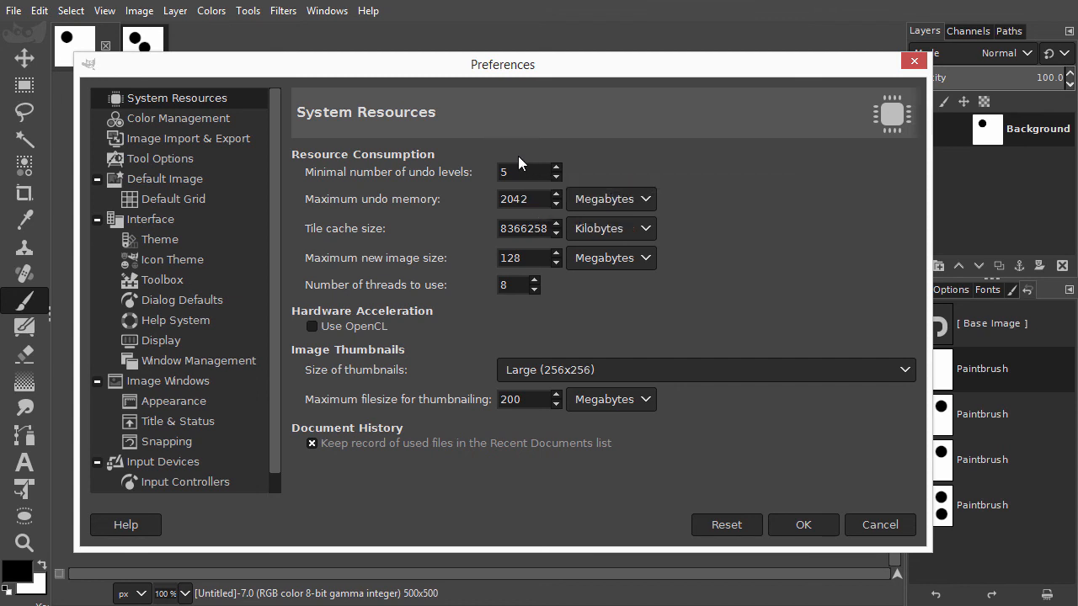
mouse_move(495, 206)
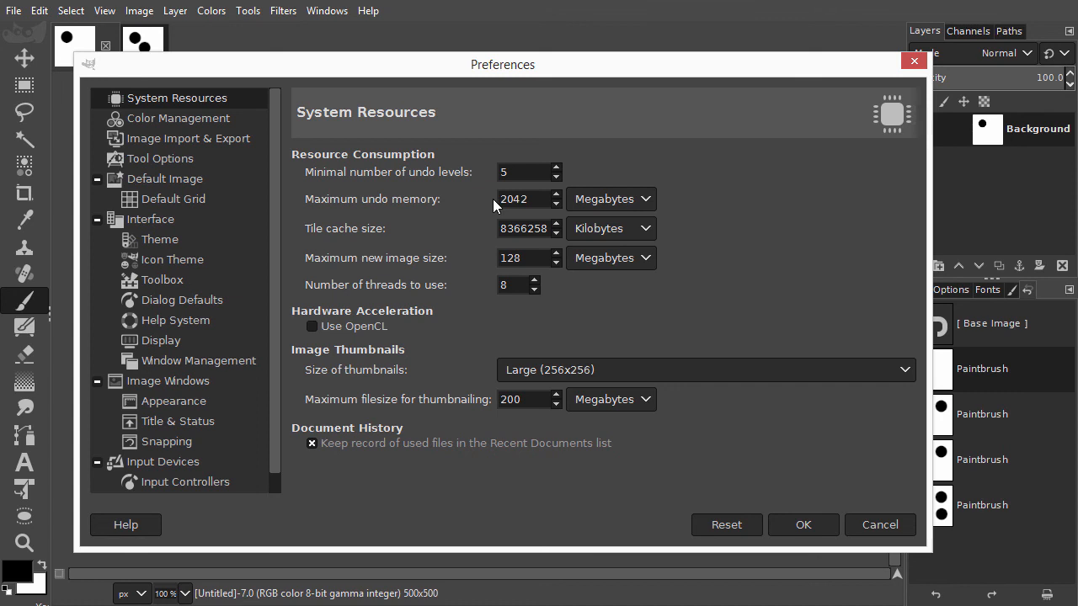